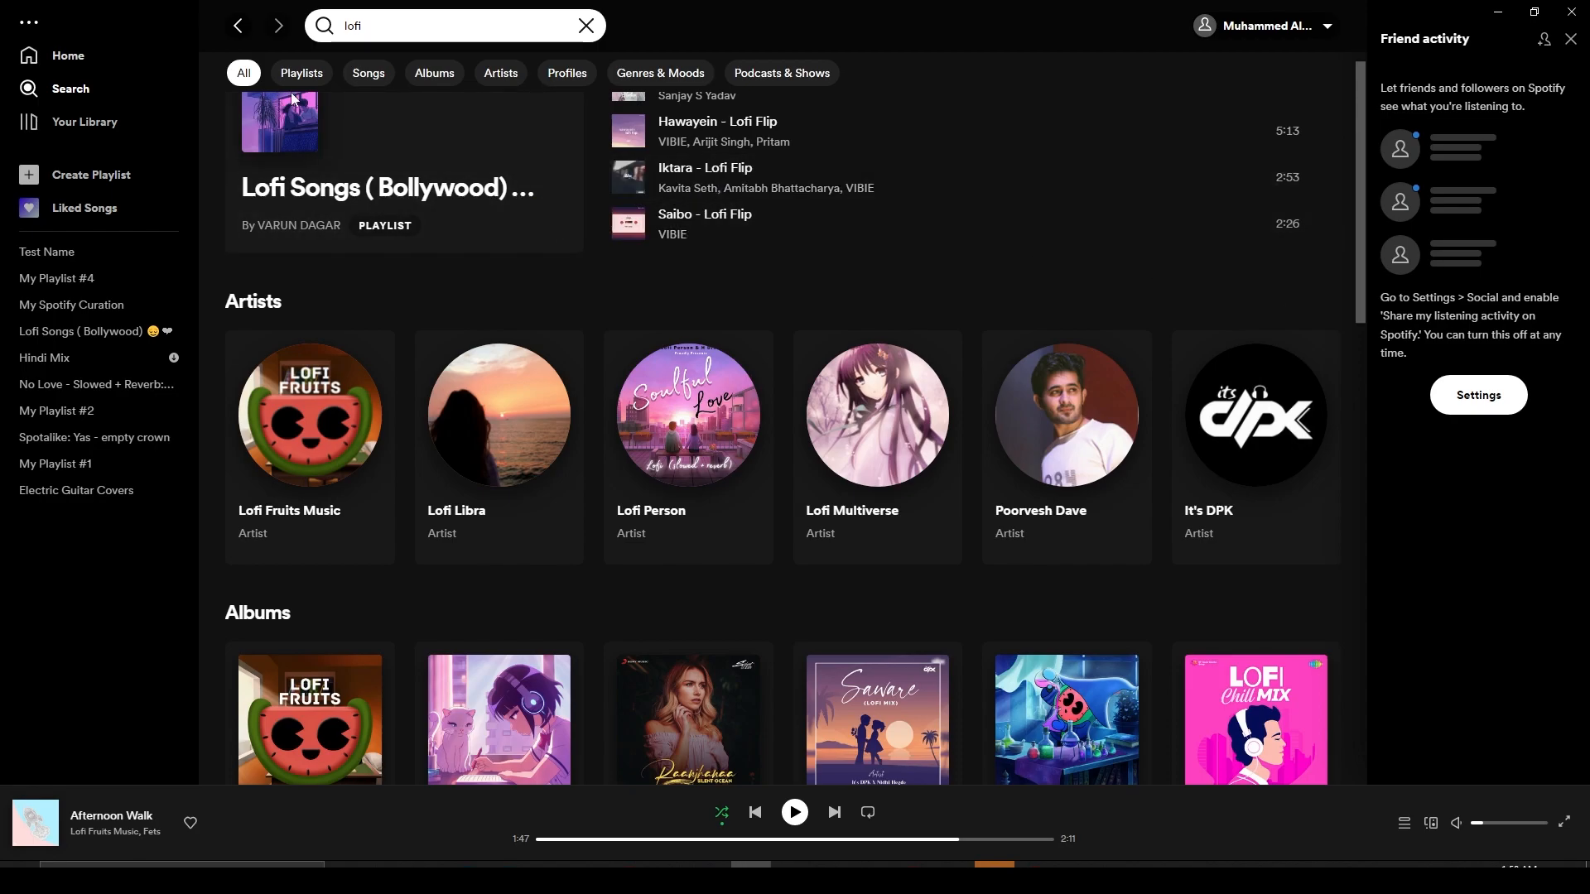
Step: Reach Settings through the main menu's Edit > Preferences
left_click(18, 22)
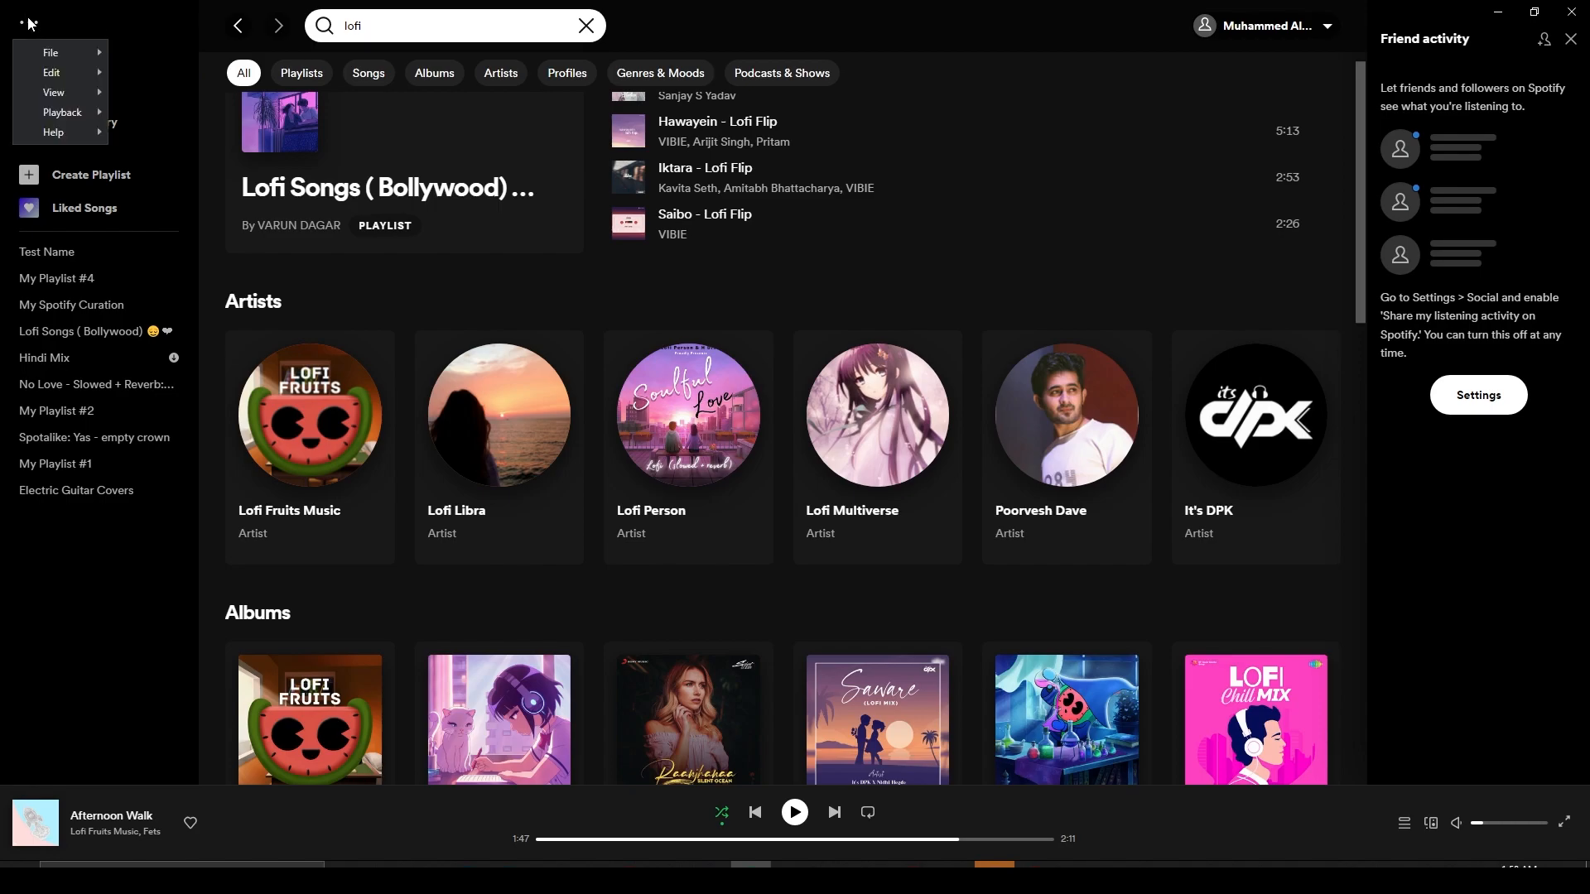
left_click(51, 71)
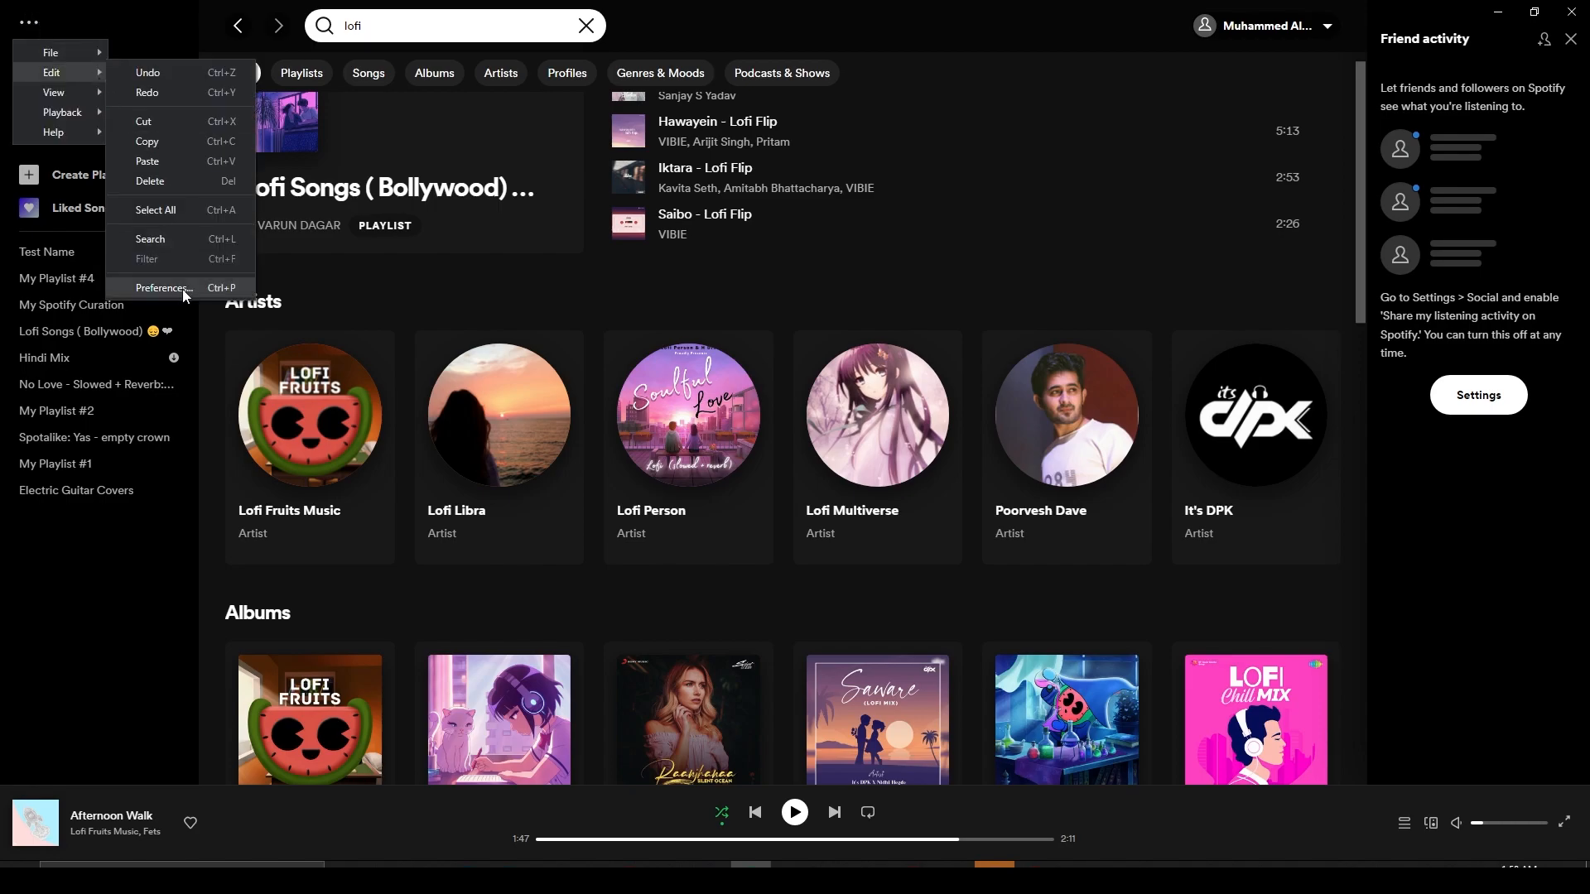
left_click(164, 290)
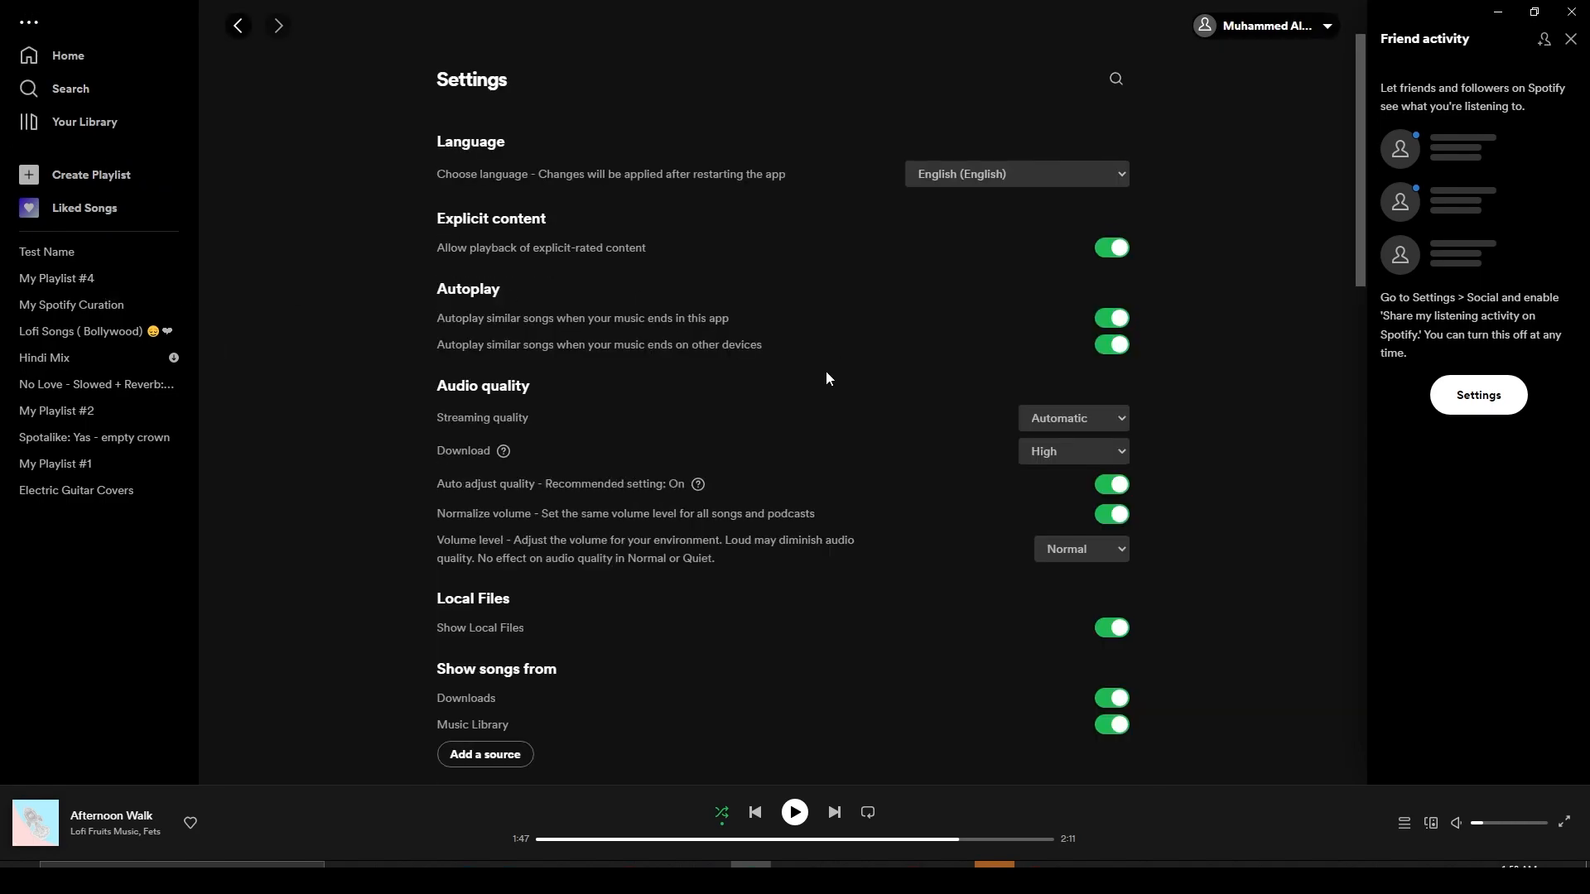
Step: Toggle Show Local Files off and back on, then return to Home
scroll("down", 3)
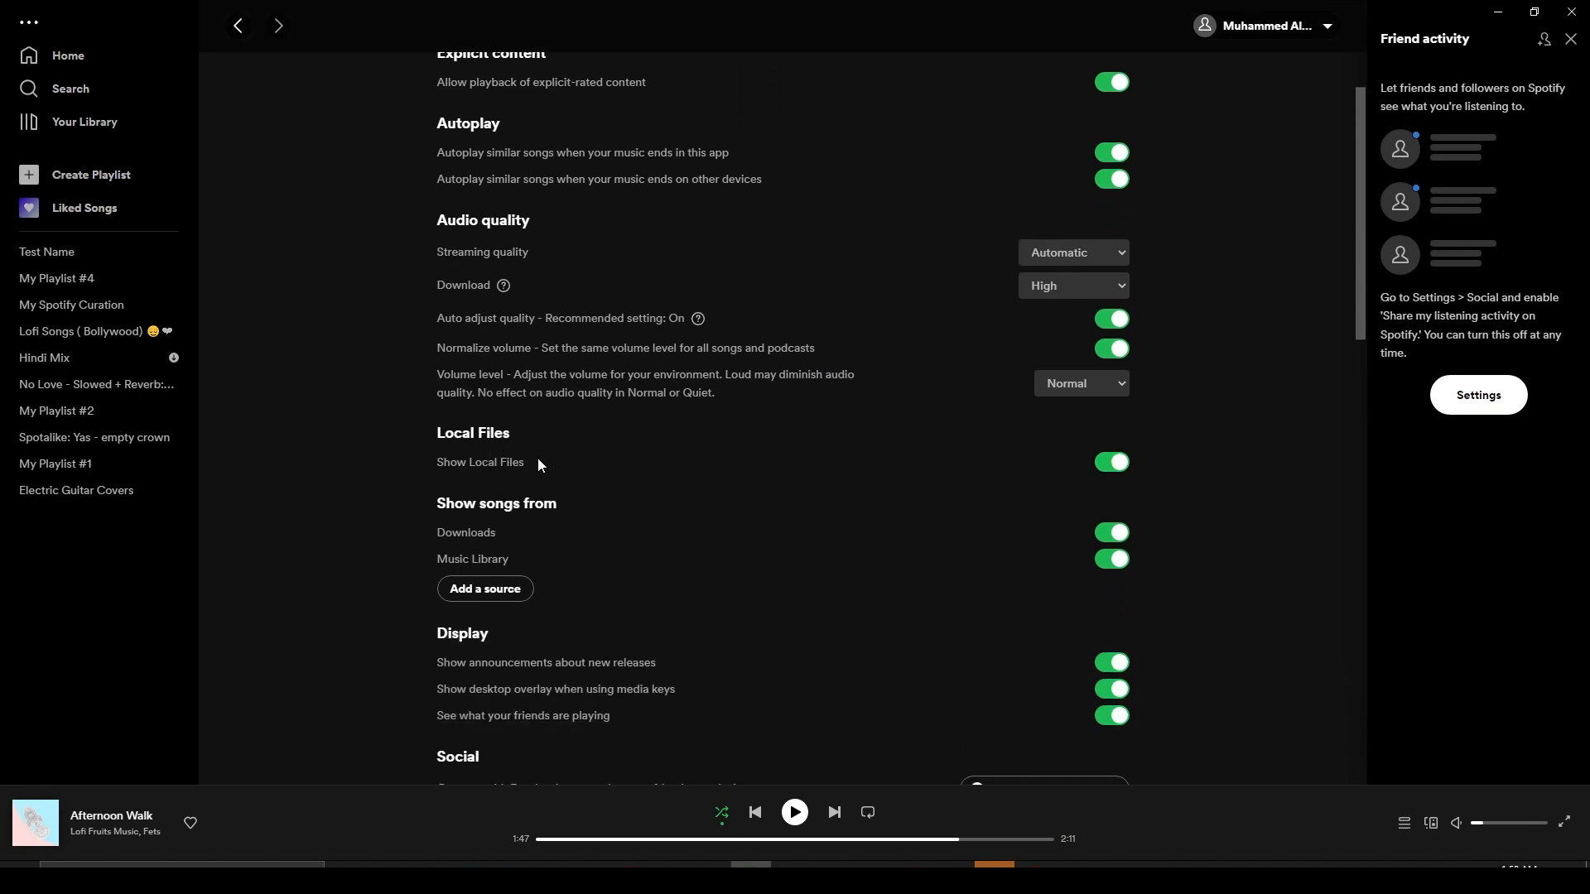
left_click(1110, 462)
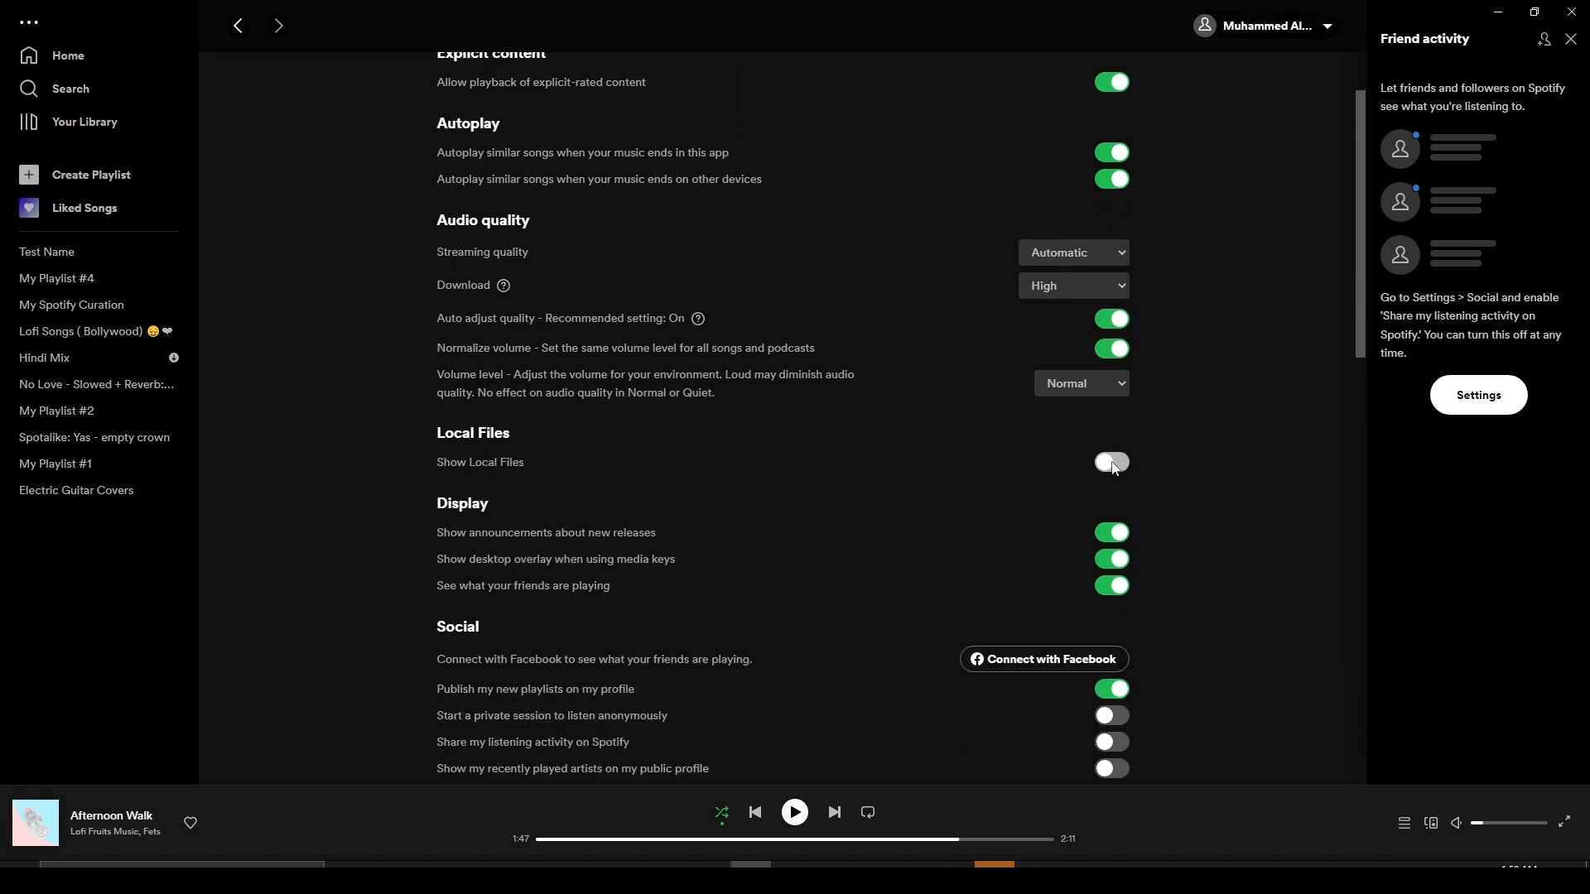
left_click(1109, 462)
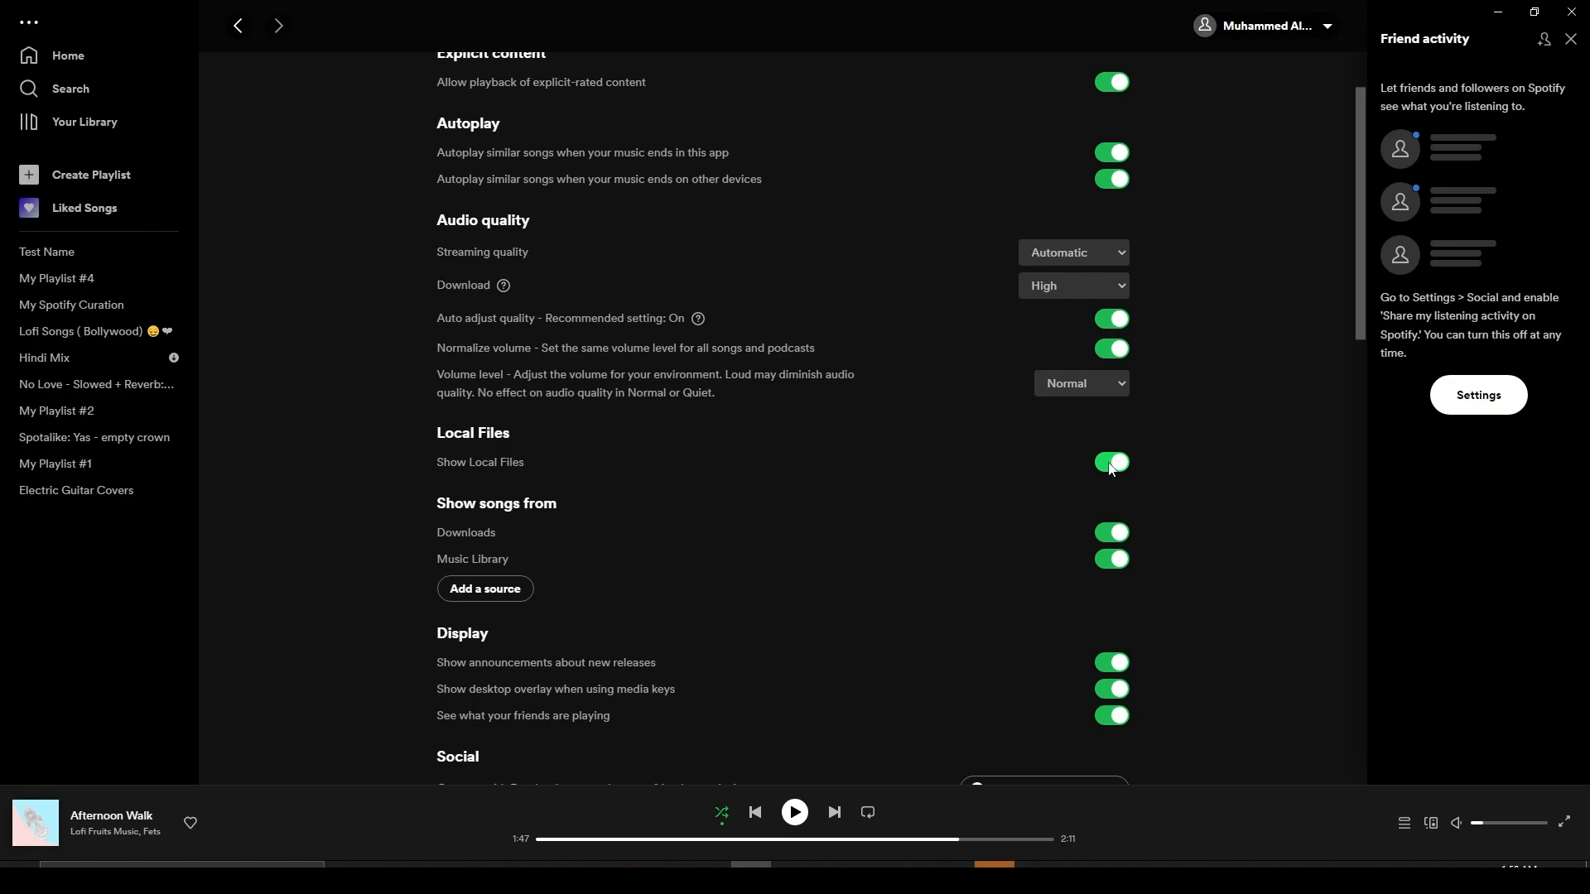
mouse_move(422, 523)
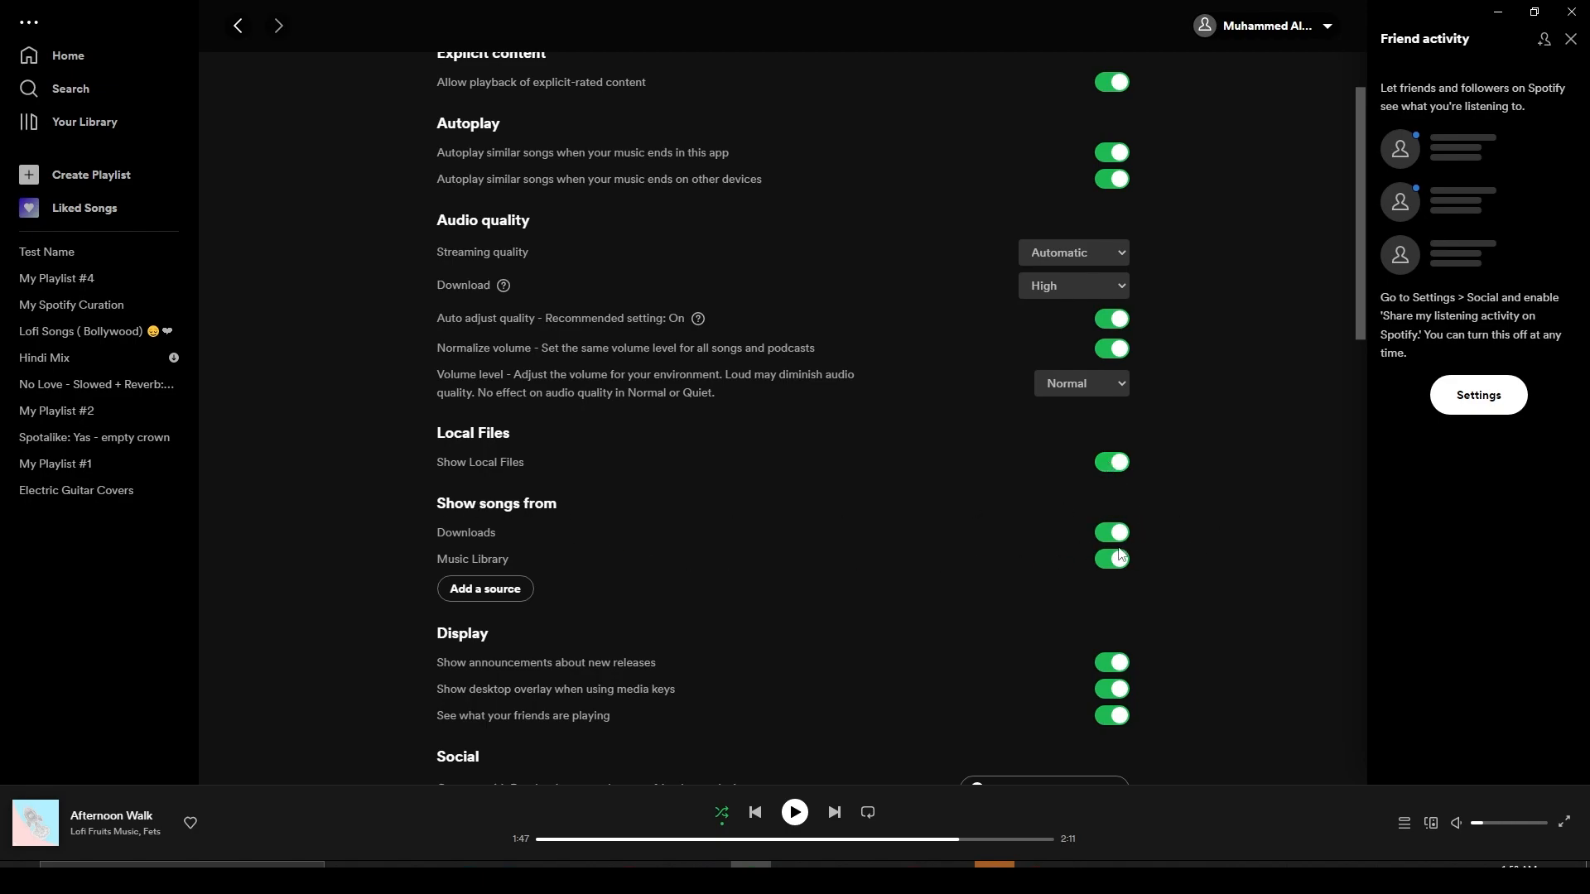
mouse_move(183, 376)
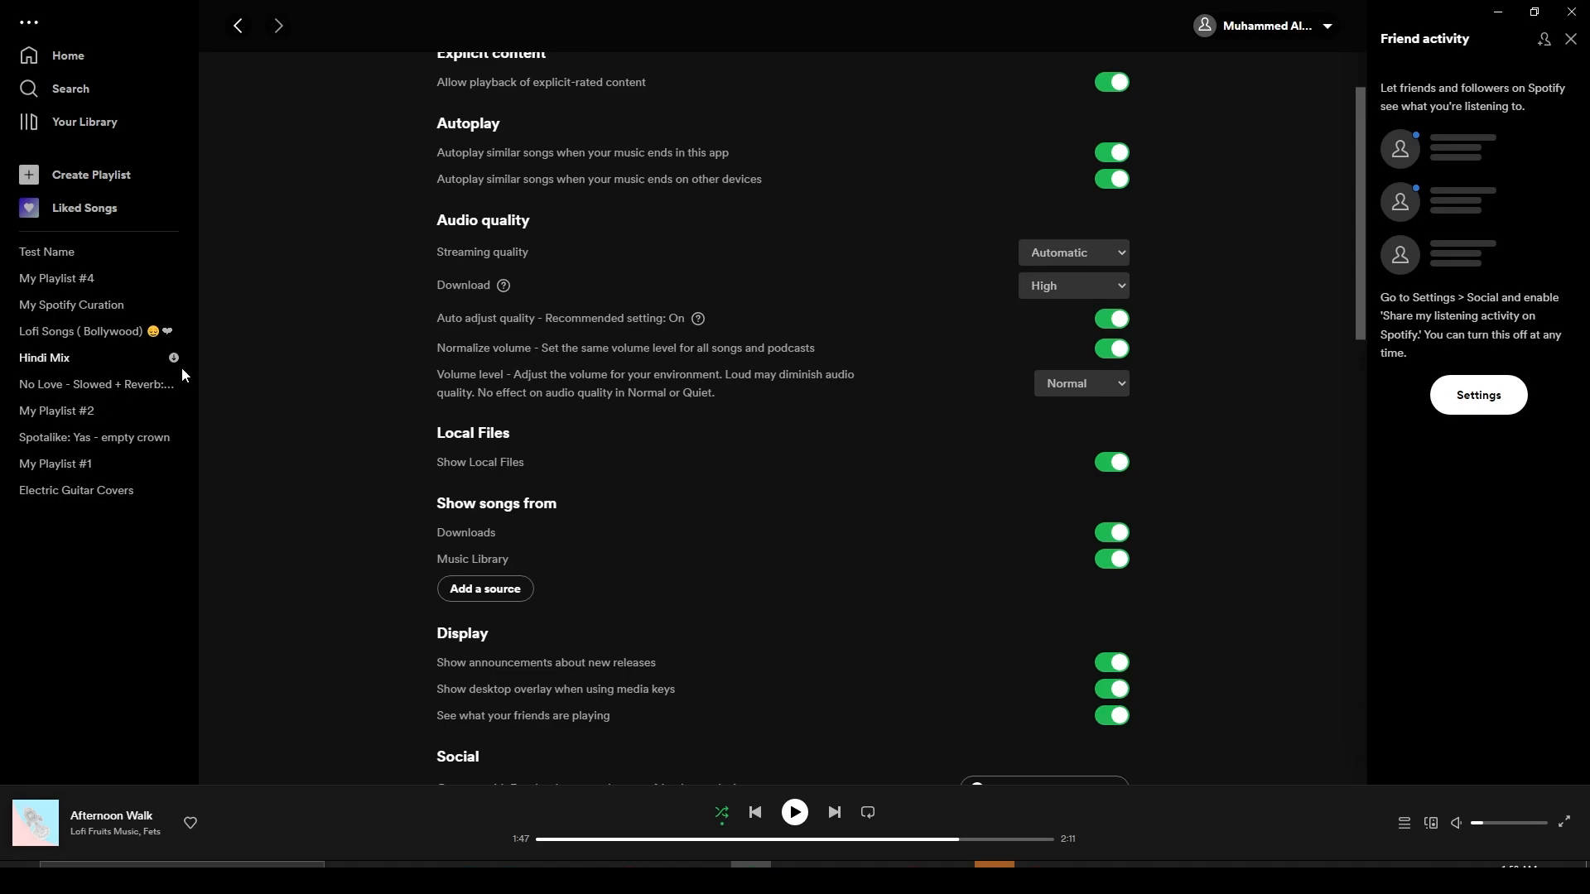
left_click(66, 56)
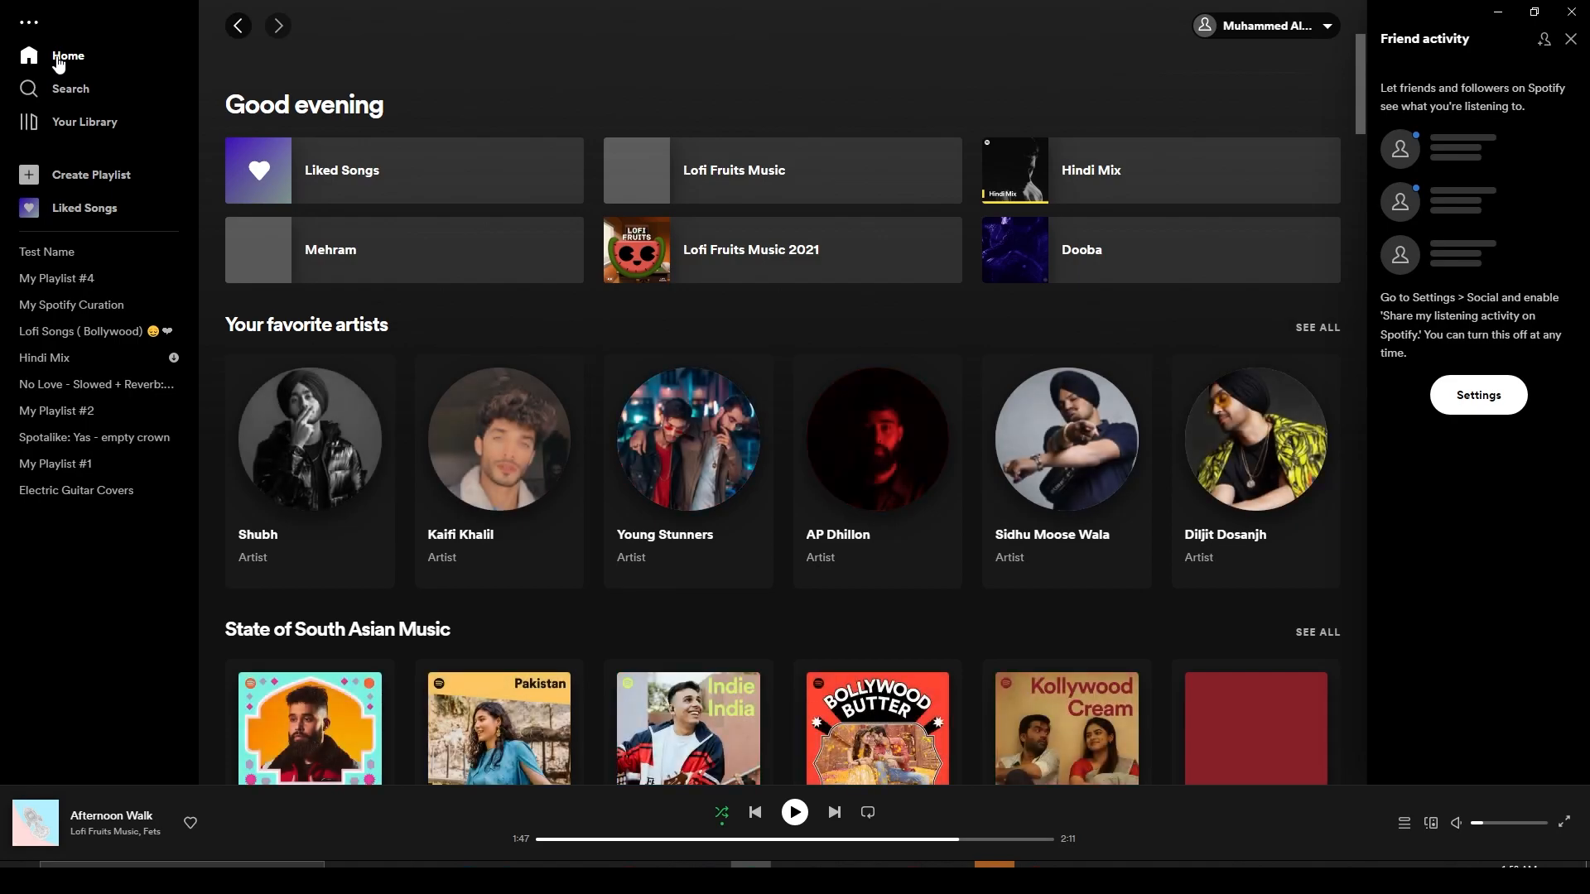
Step: Open Your Library's Playlists page, now listing Local Files
scroll("up", 3)
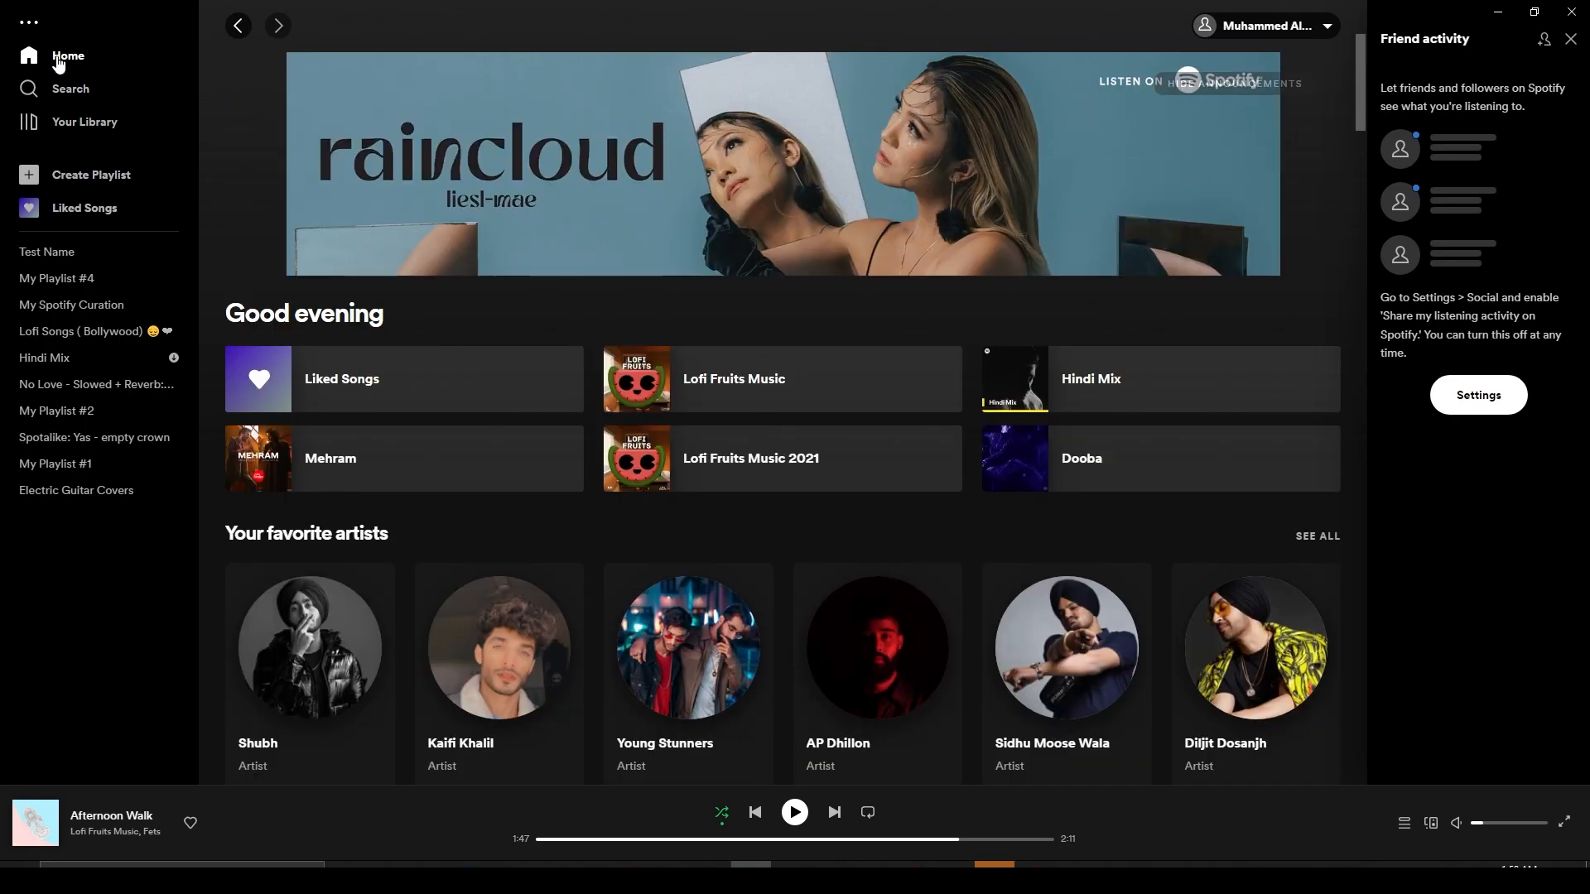
mouse_move(598, 340)
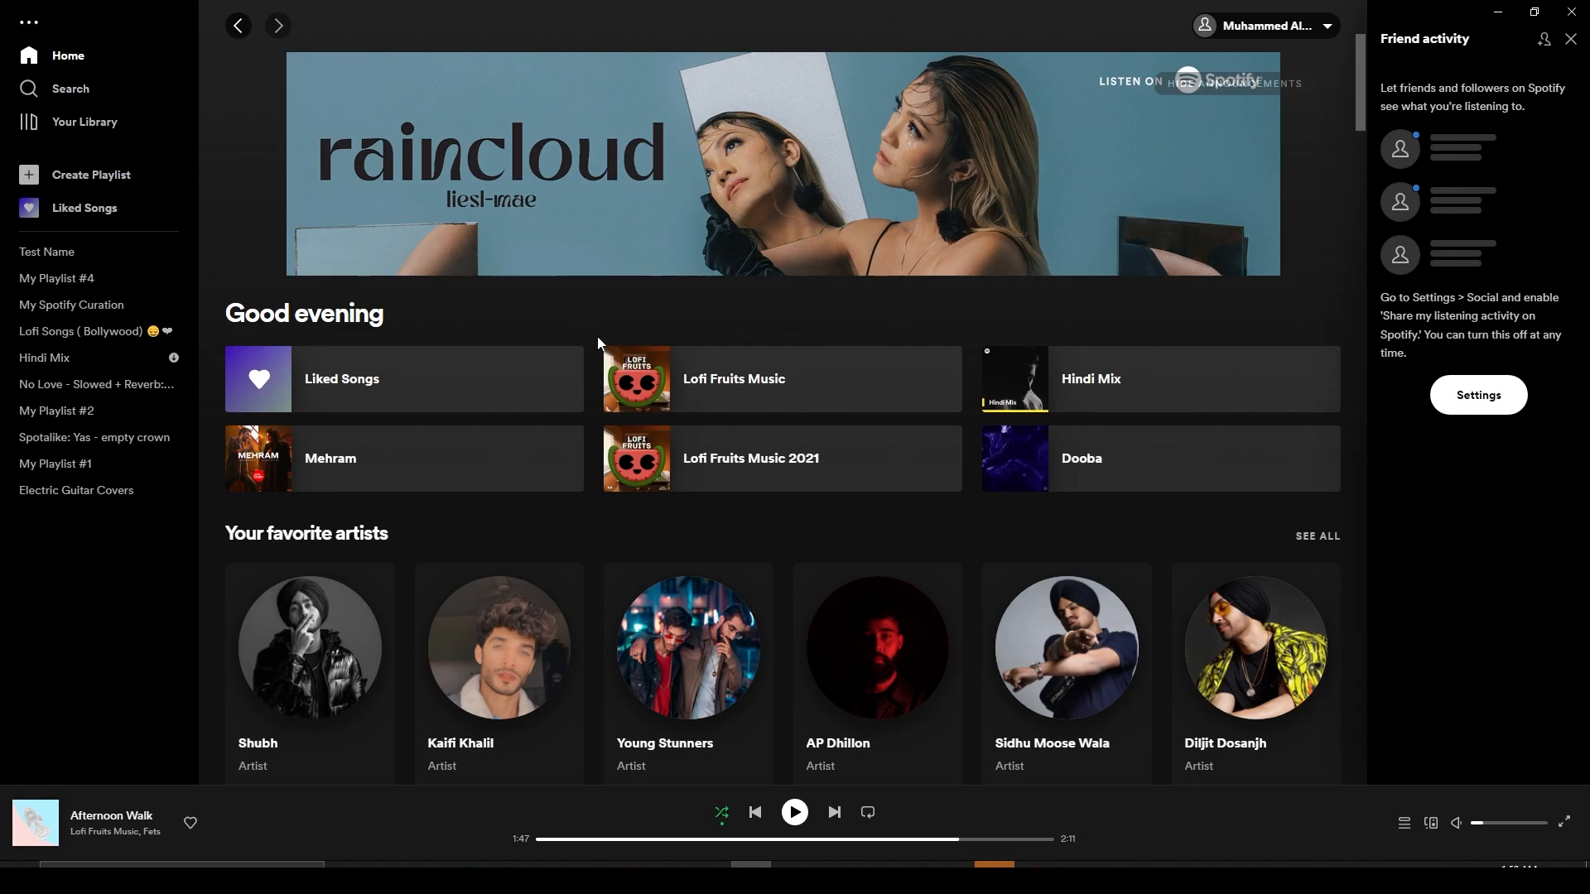
mouse_move(759, 407)
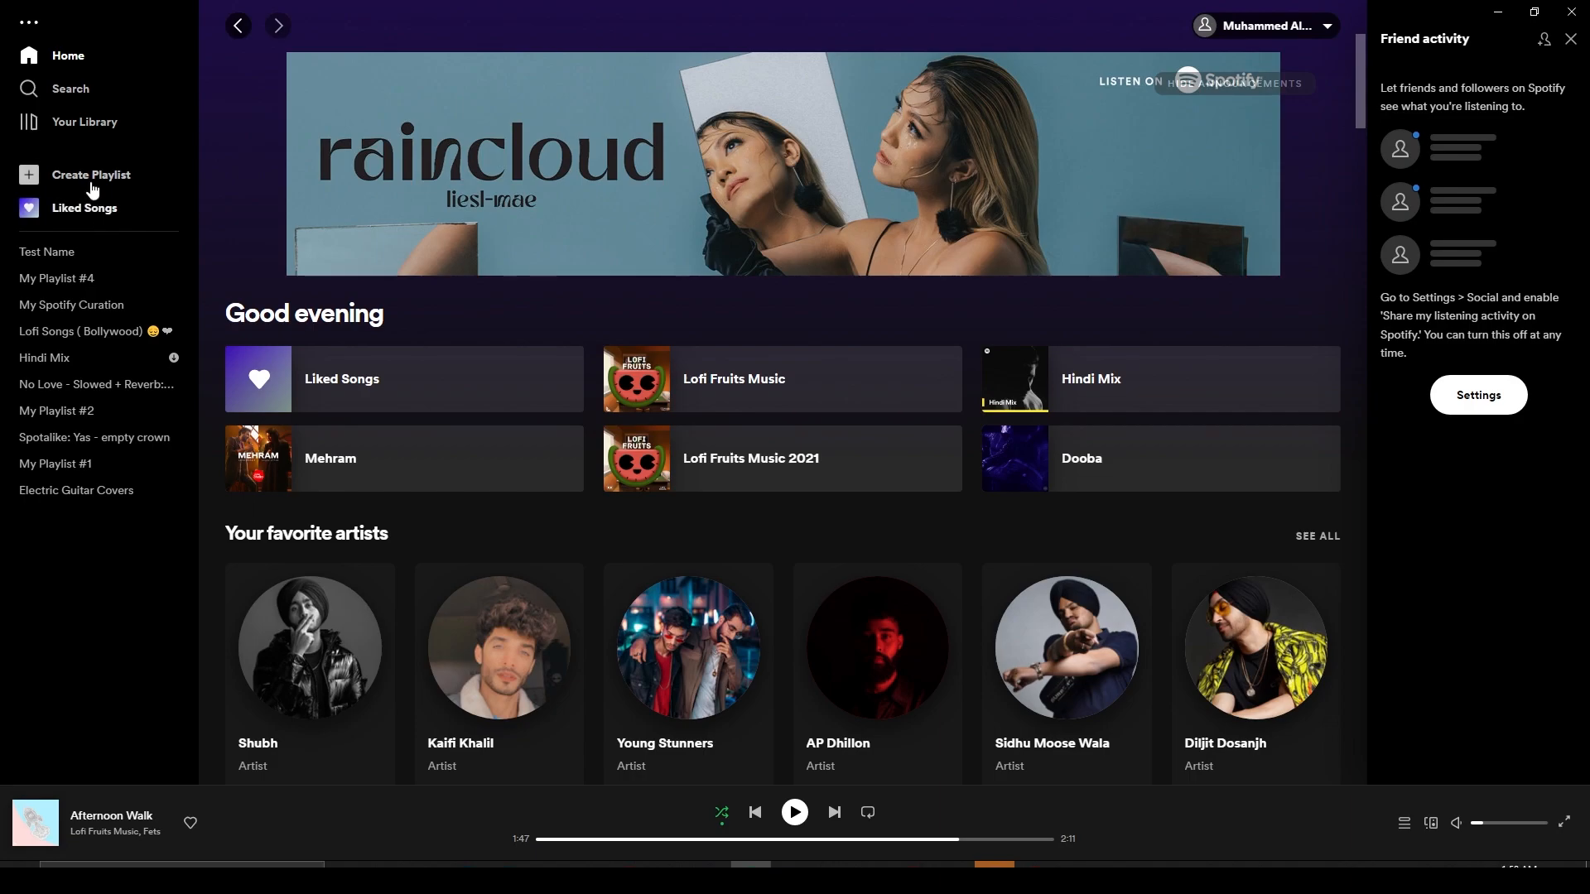
left_click(85, 121)
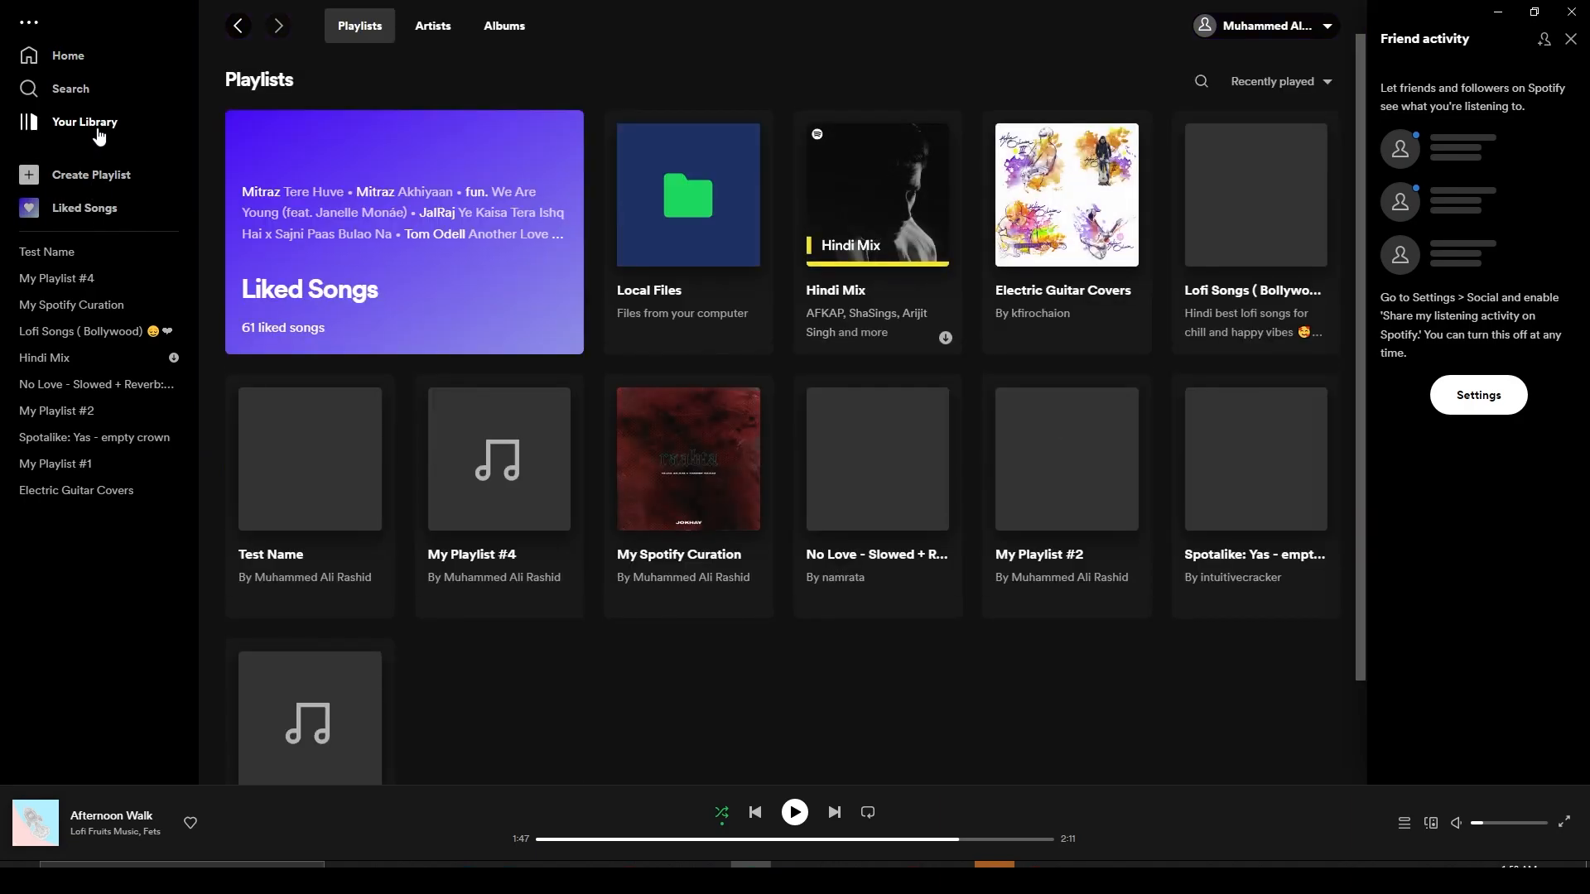
Step: Open the Local Files collection and scroll through its tracks
left_click(686, 194)
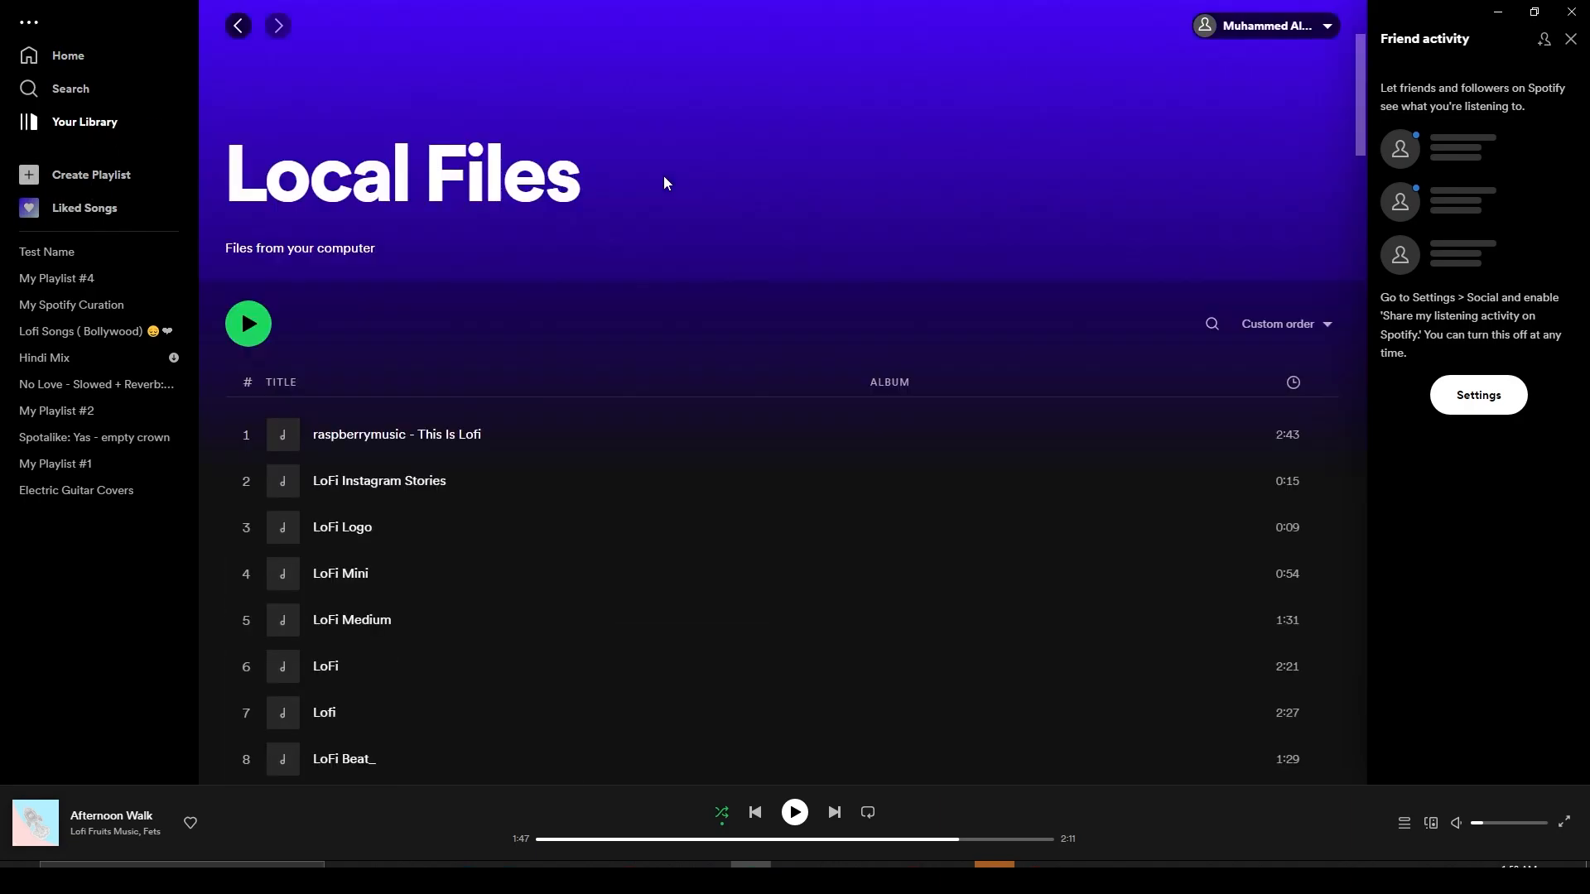
scroll("down", 3)
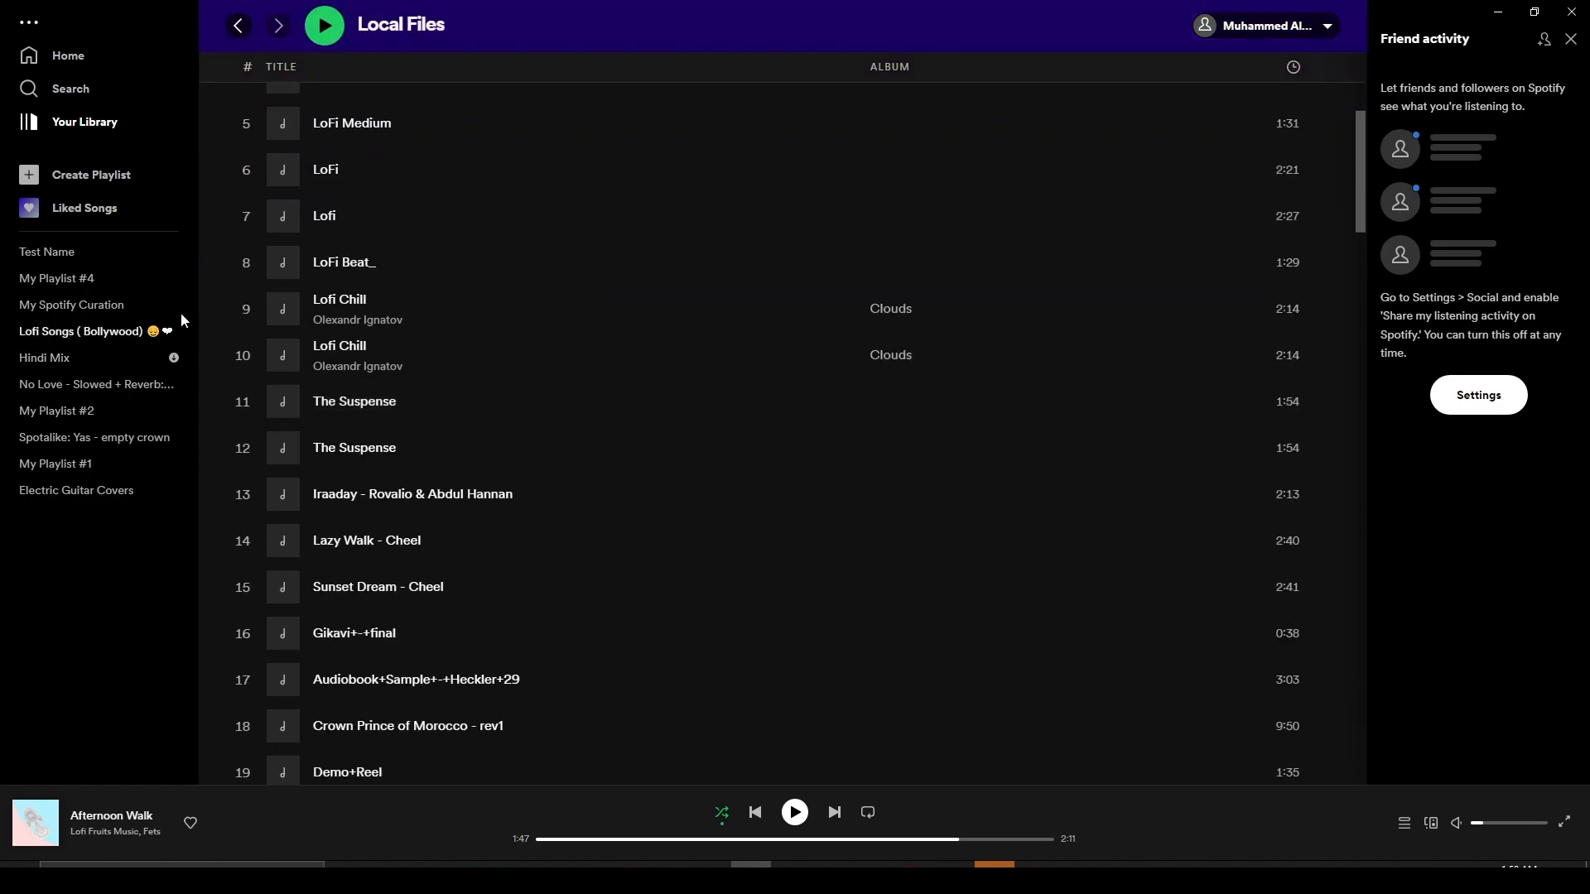
scroll("down", 3)
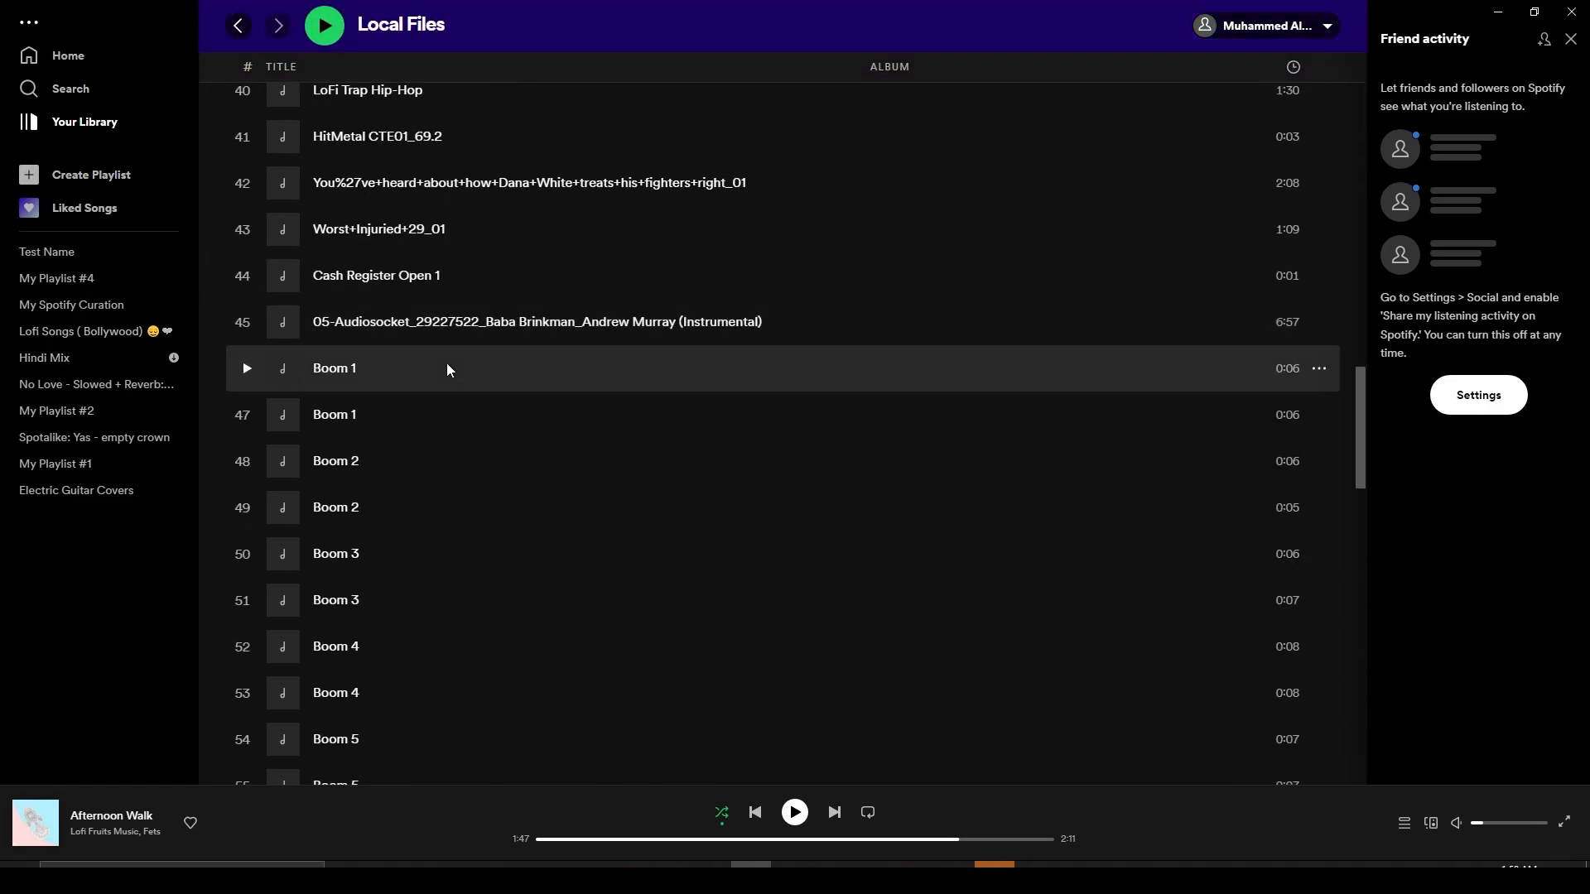
scroll("up", 3)
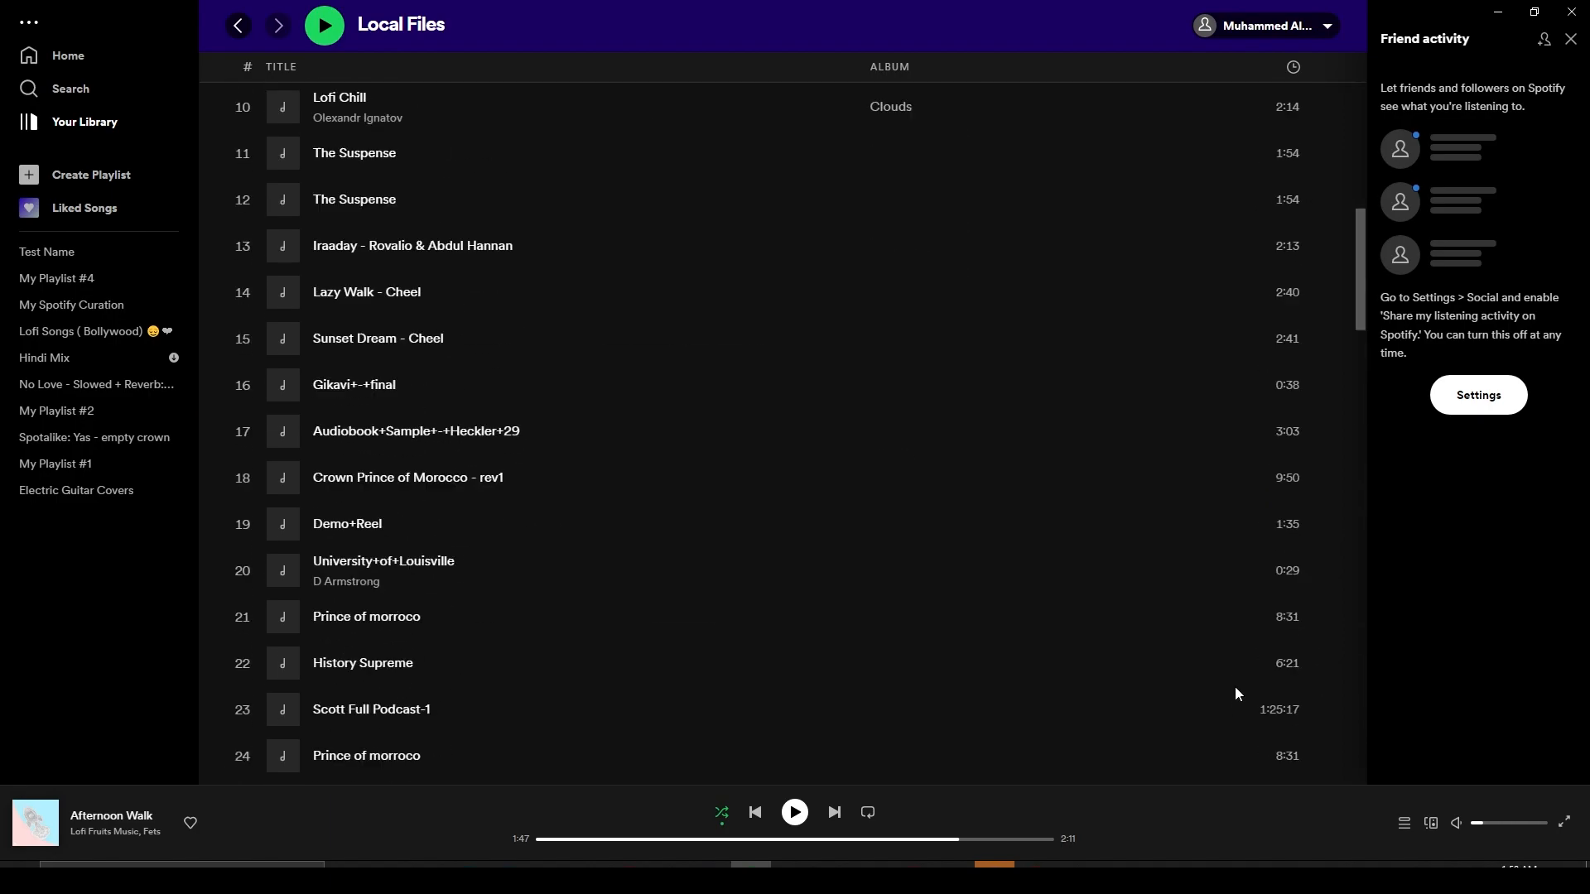
scroll("up", 3)
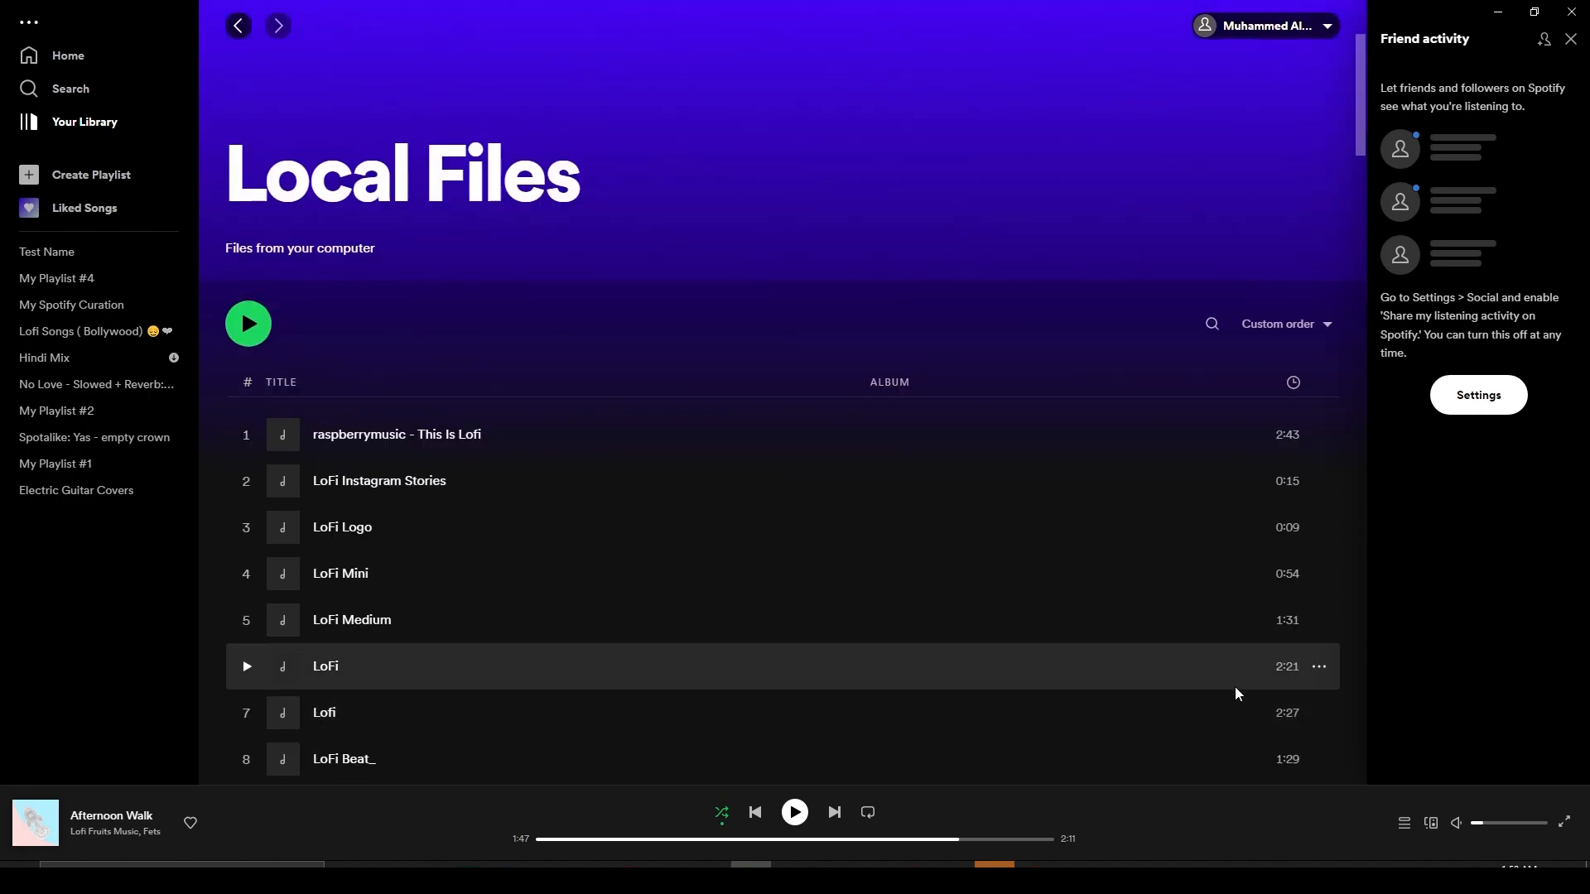
mouse_move(540, 553)
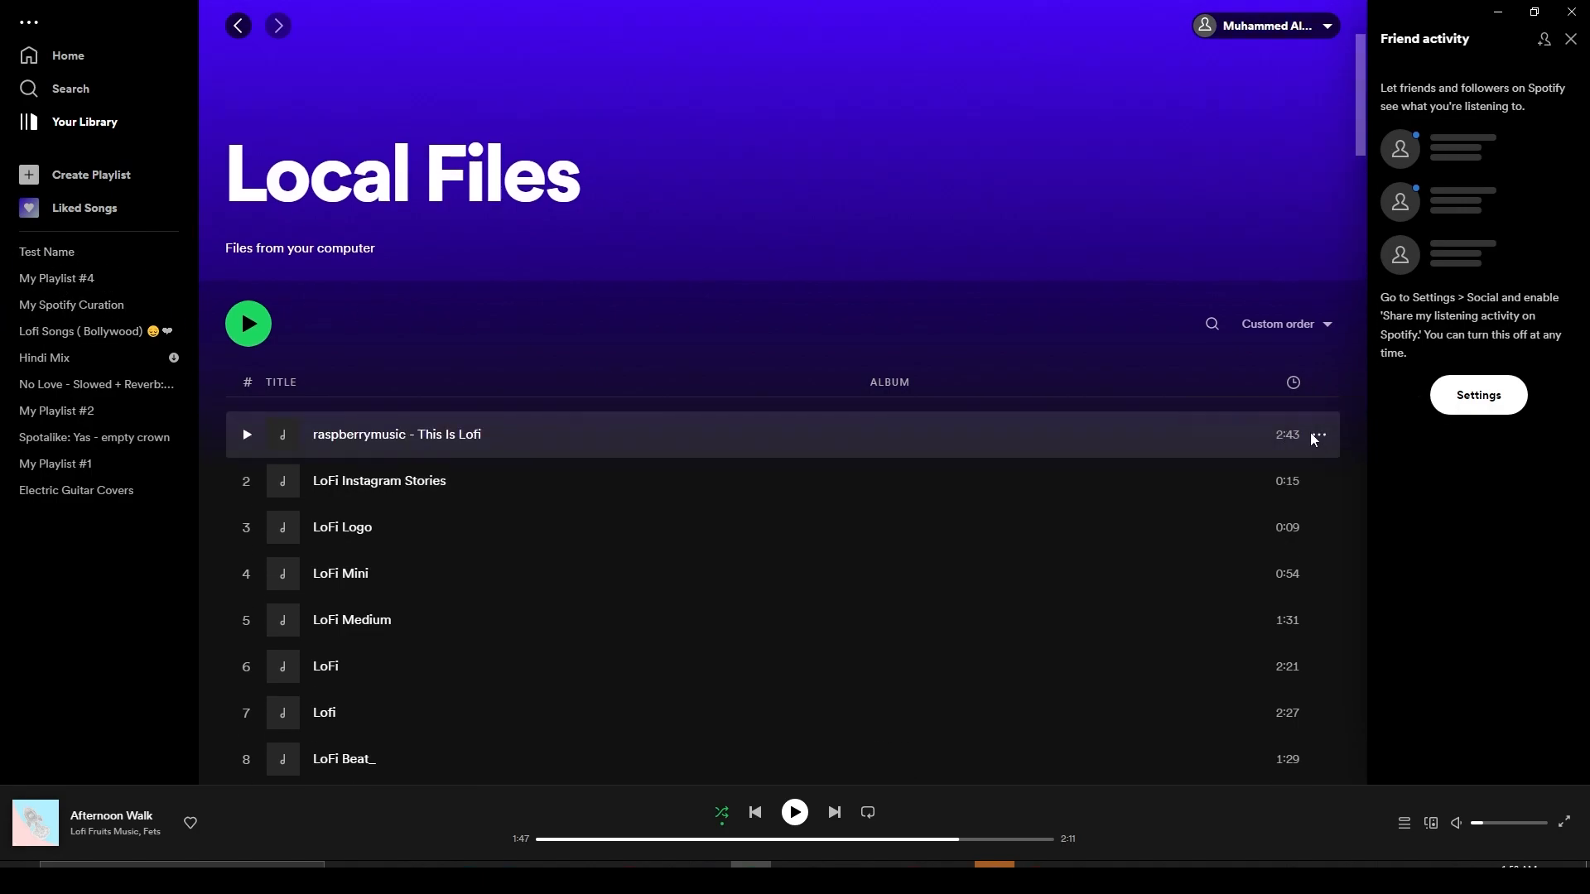
mouse_move(1318, 436)
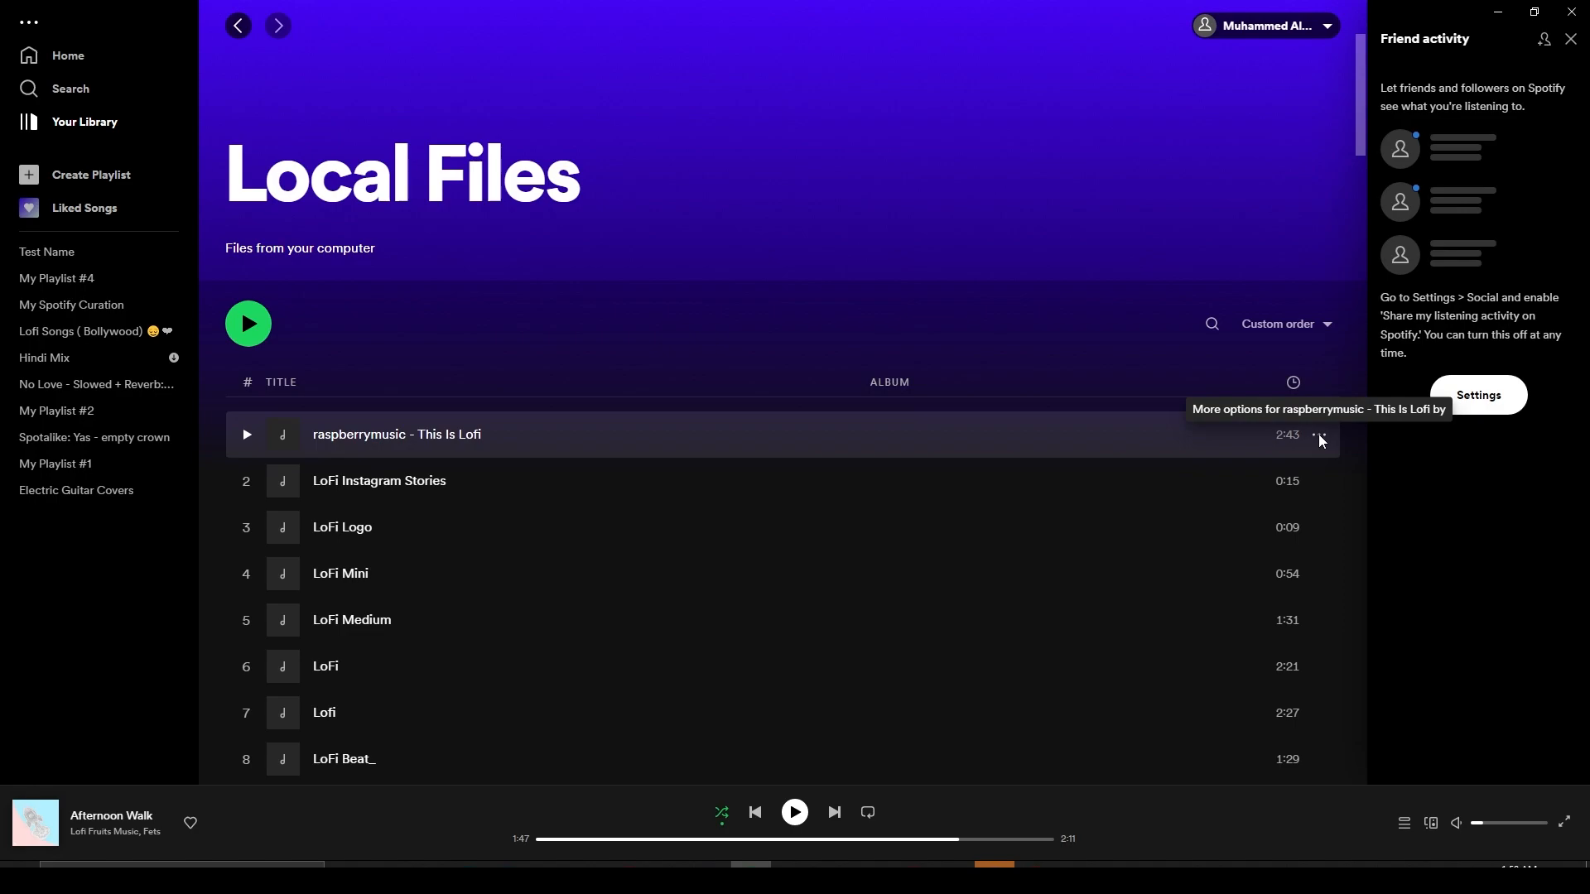
Step: Add 'raspberrymusic - This Is Lofi' to Test Name via its options menu and open that playlist
left_click(1320, 436)
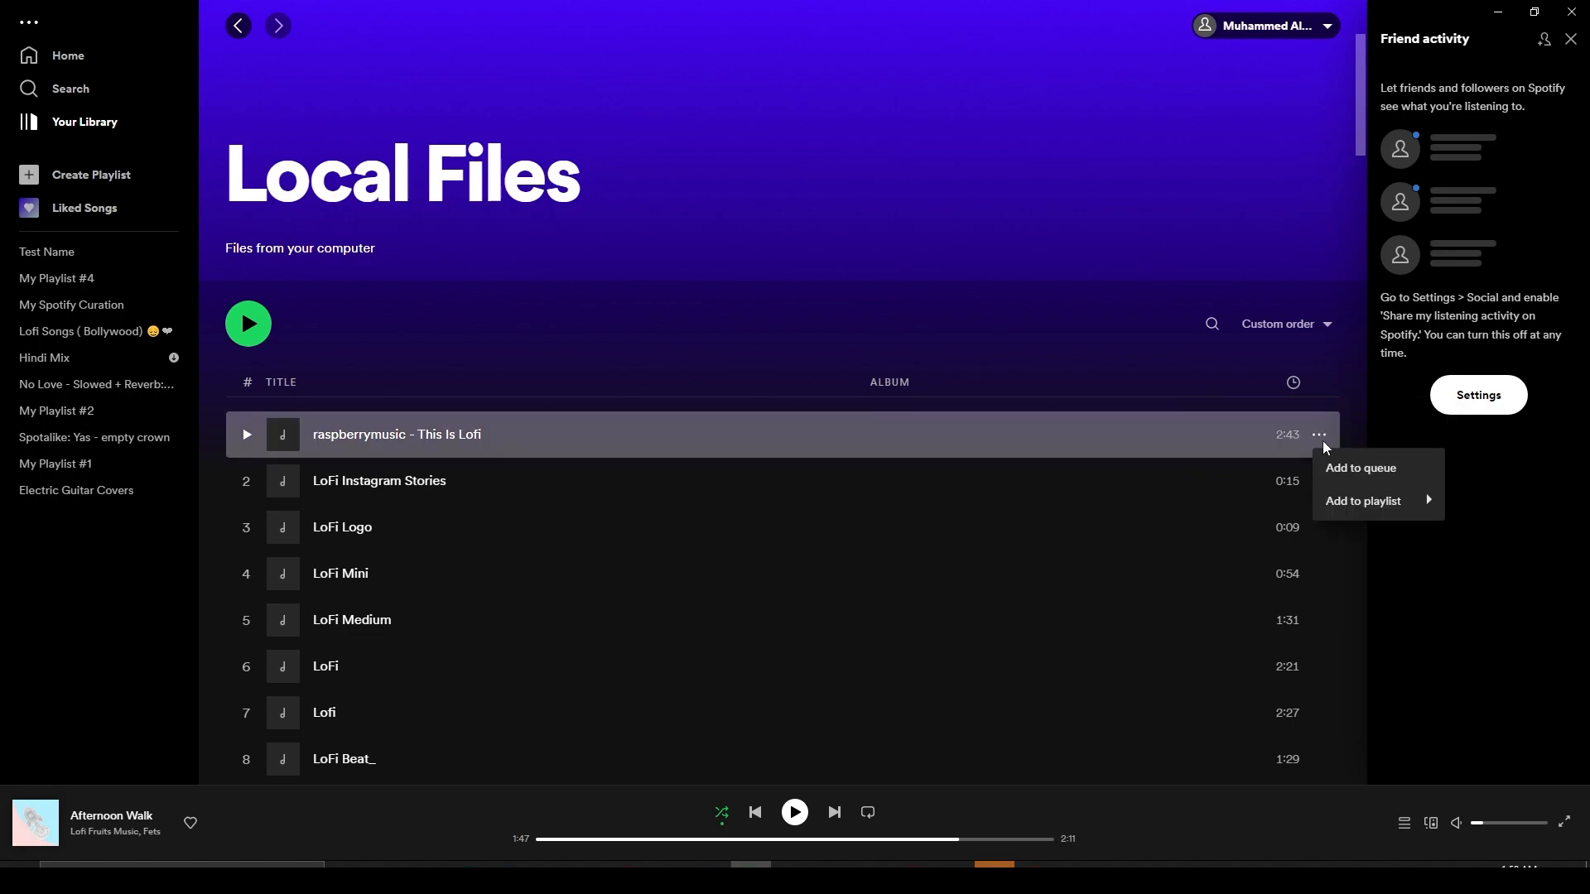
left_click(1363, 500)
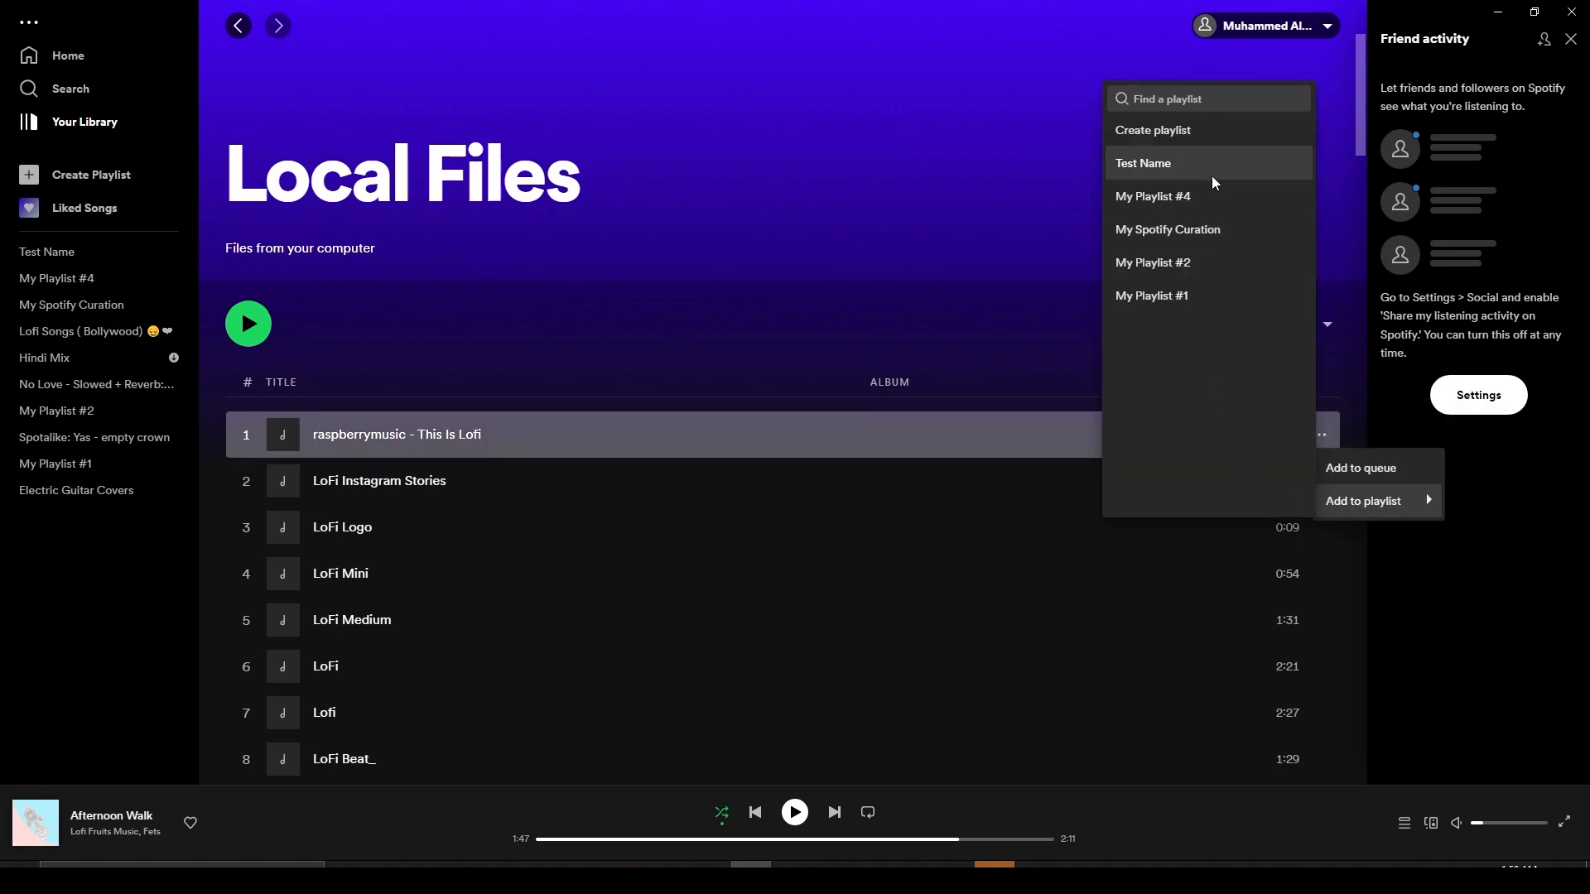
mouse_move(1206, 262)
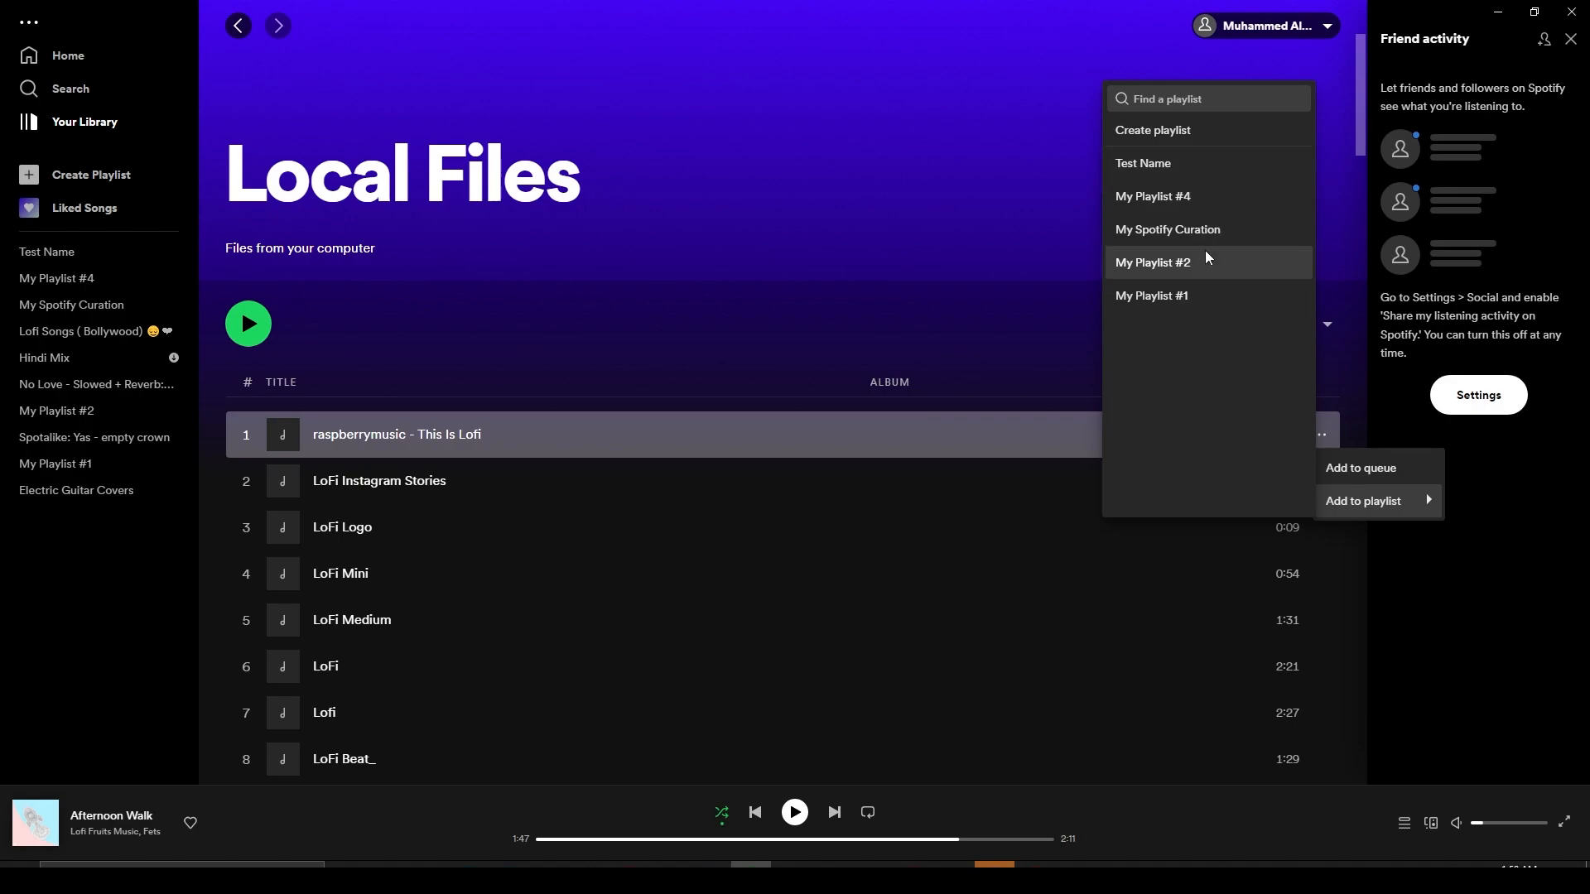
mouse_move(1221, 164)
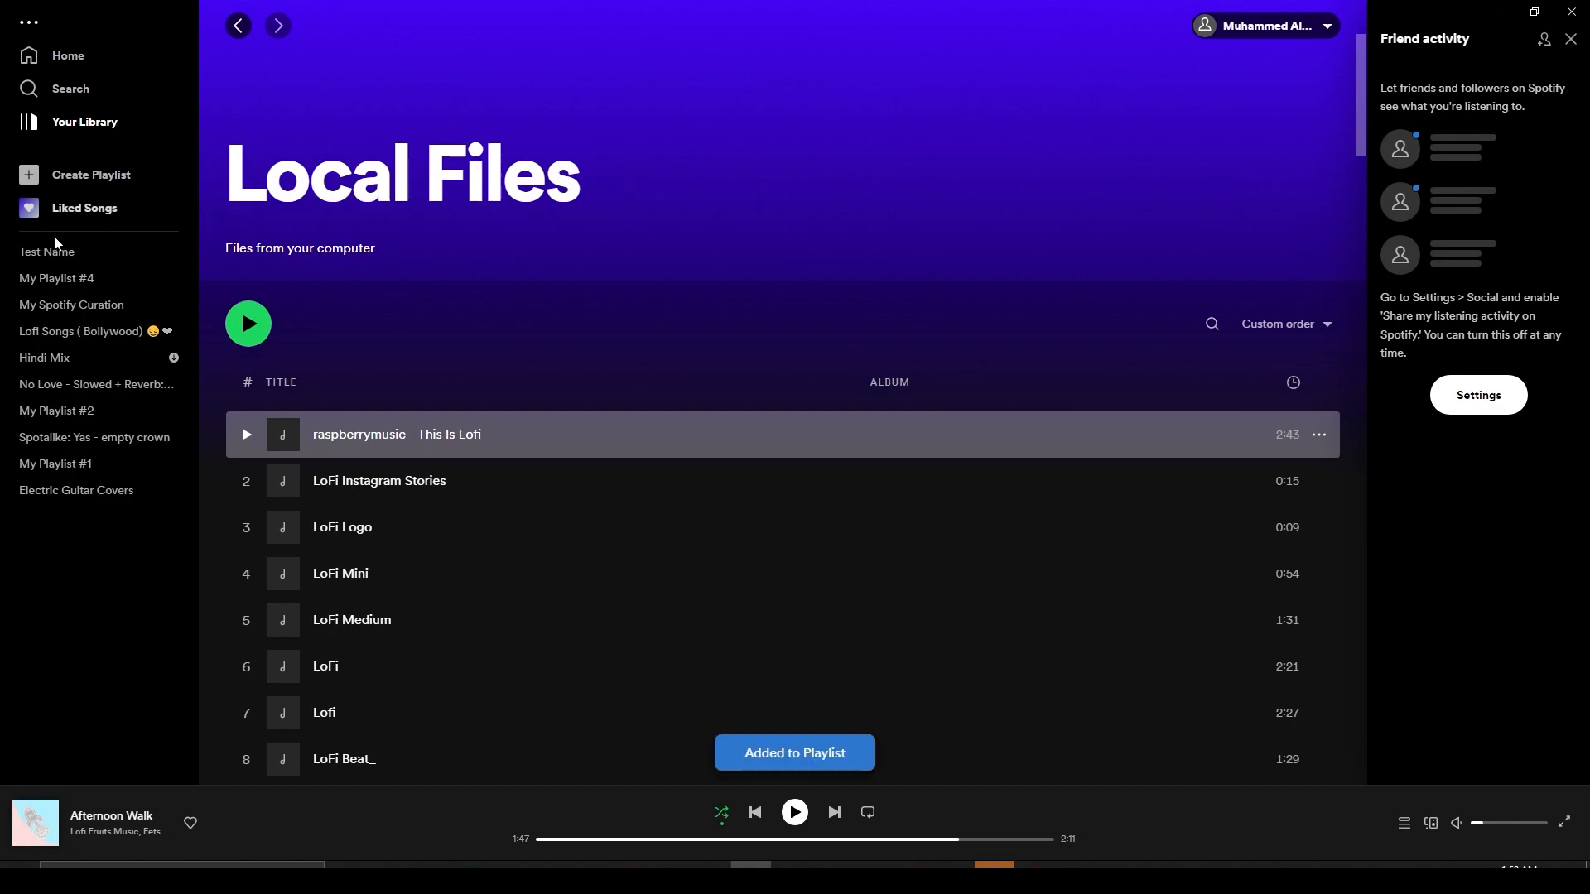
left_click(47, 251)
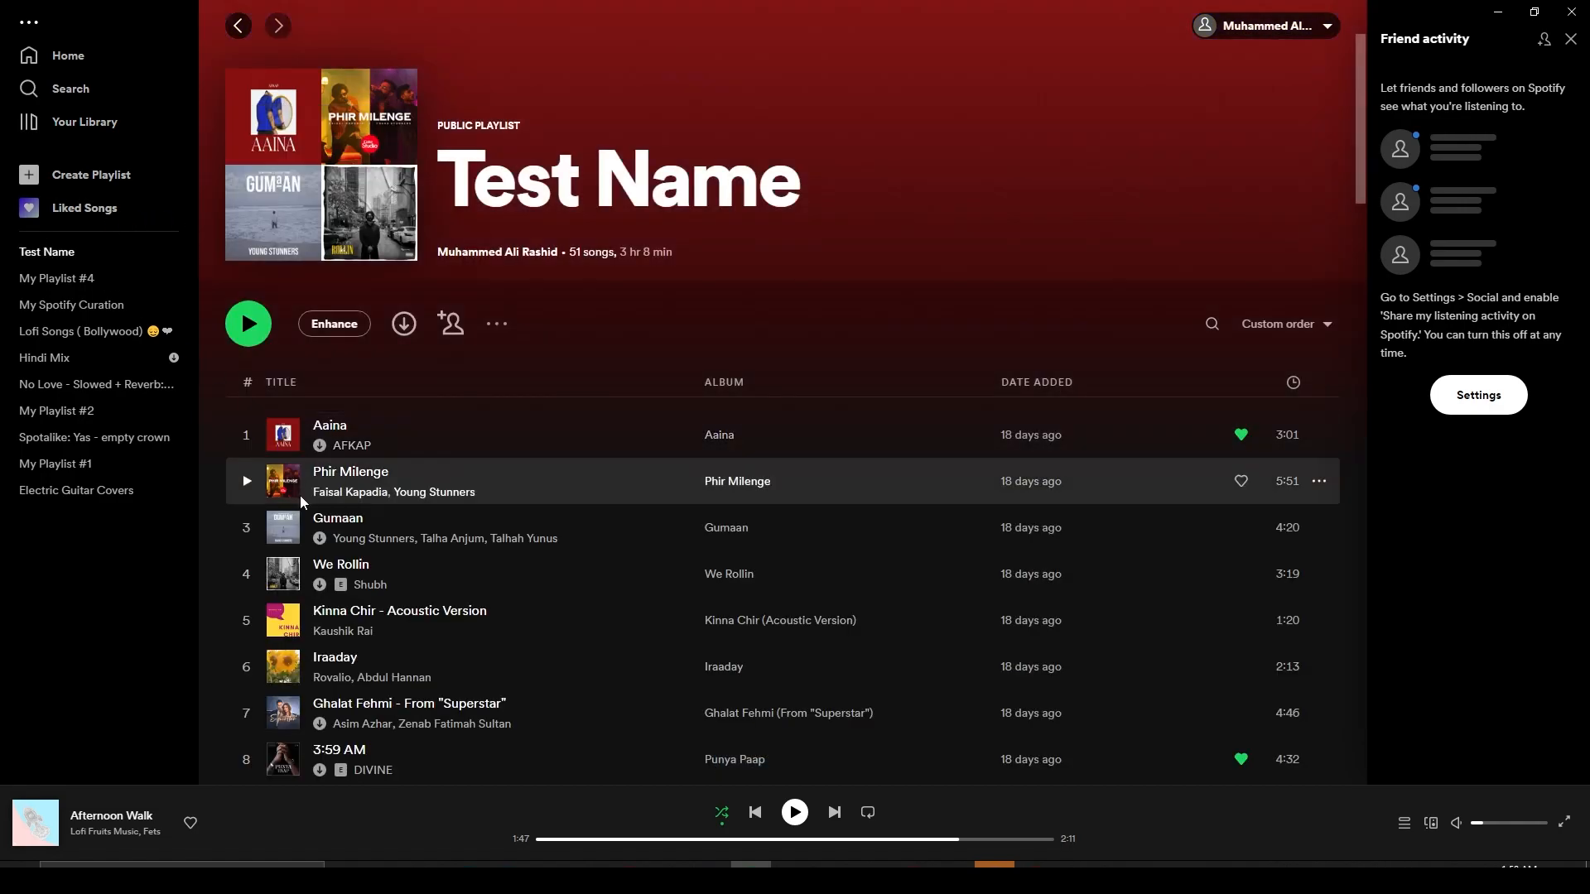
scroll("down", 3)
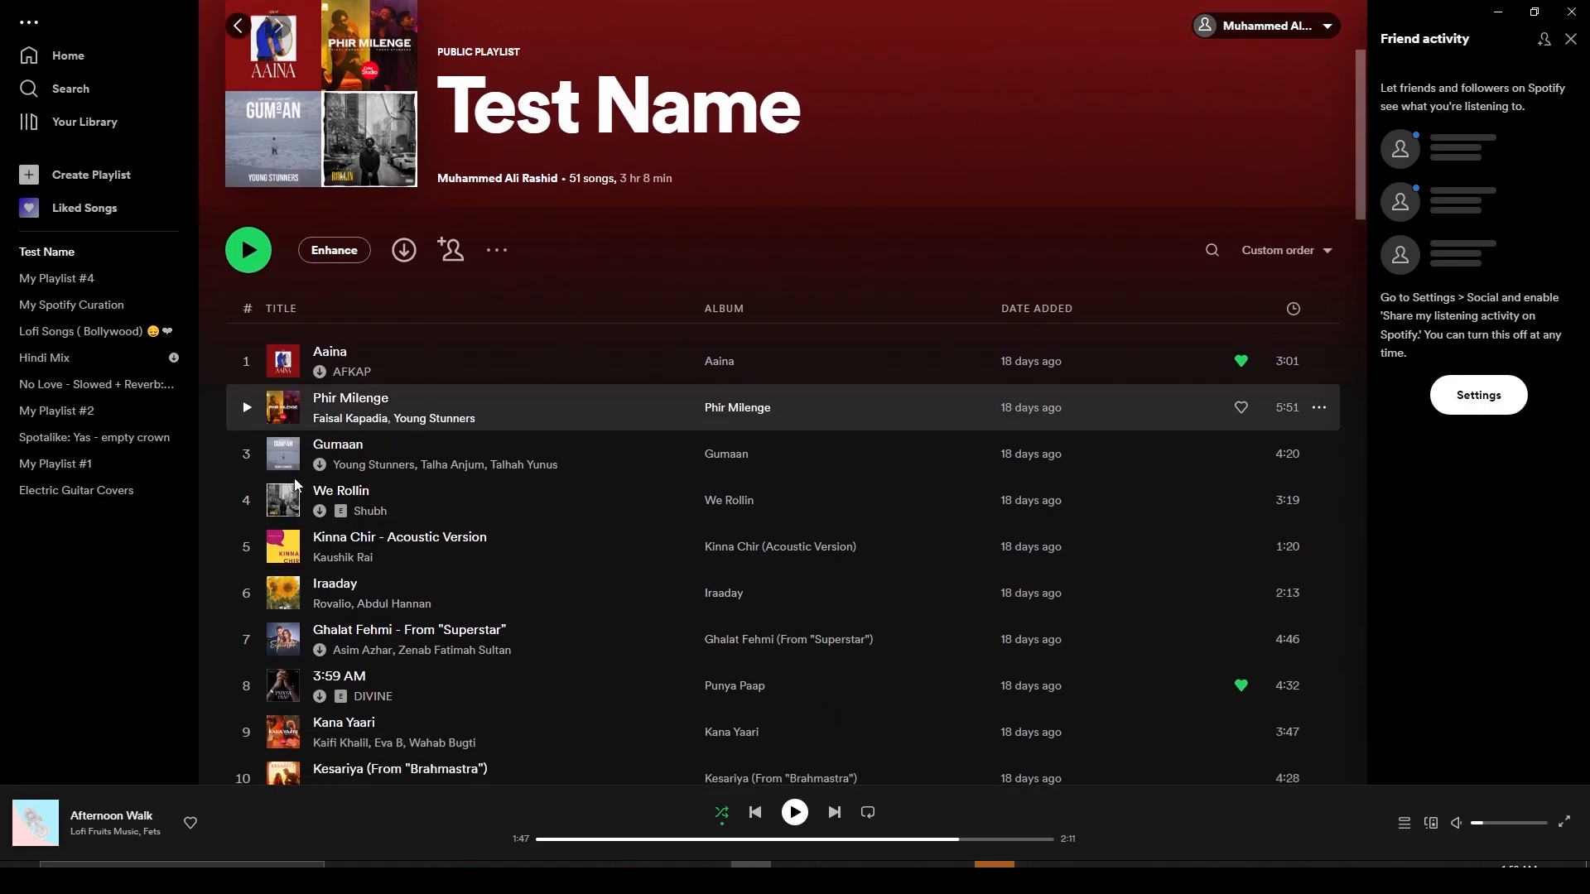
scroll("down", 3)
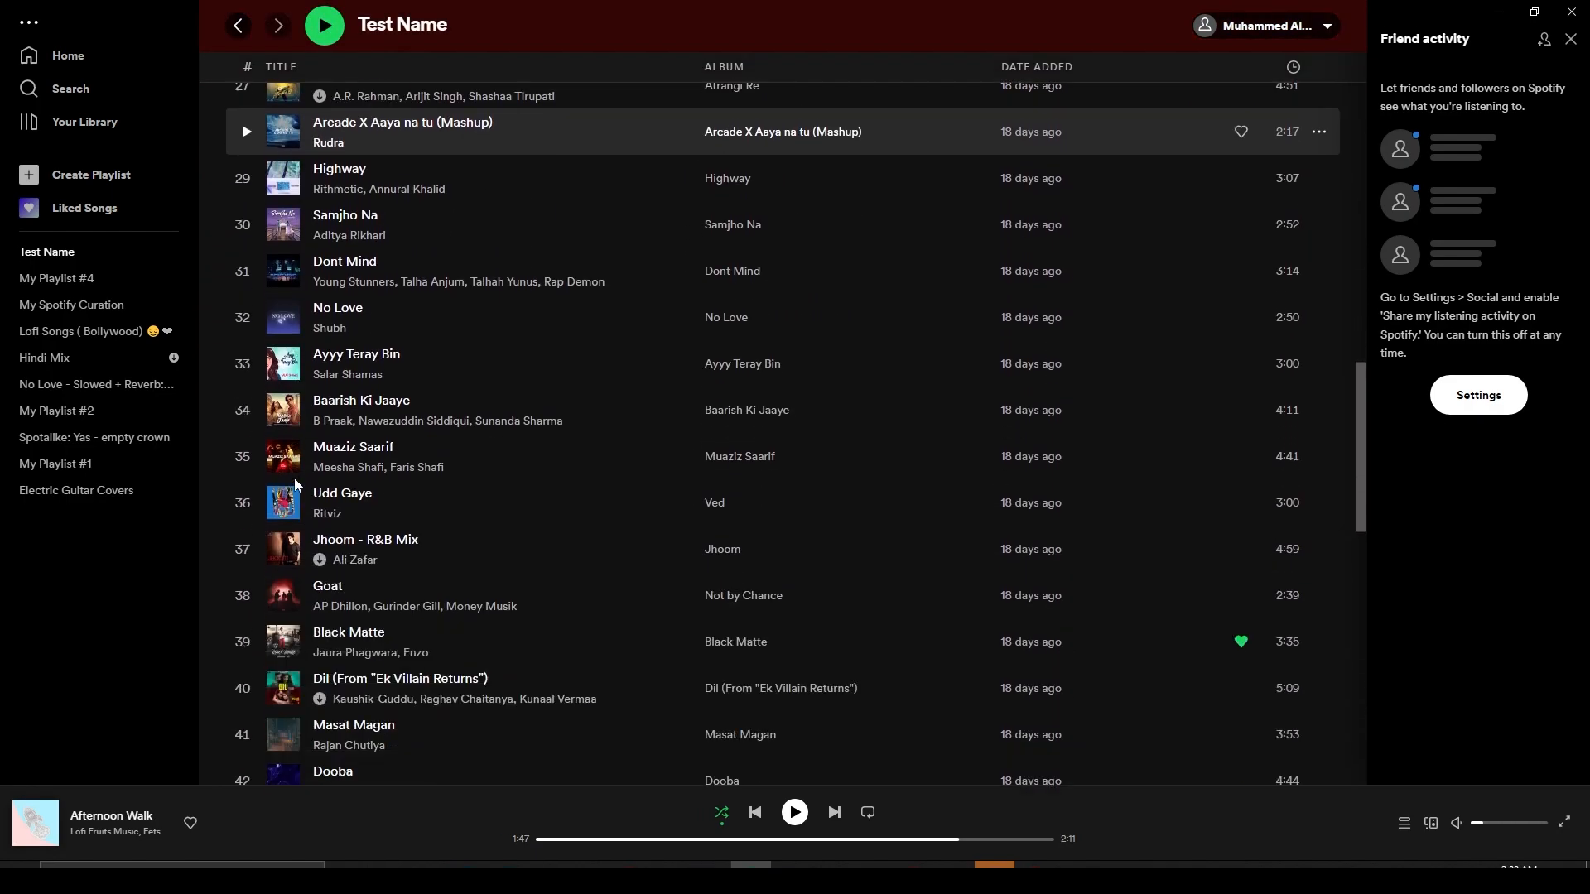
scroll("down", 3)
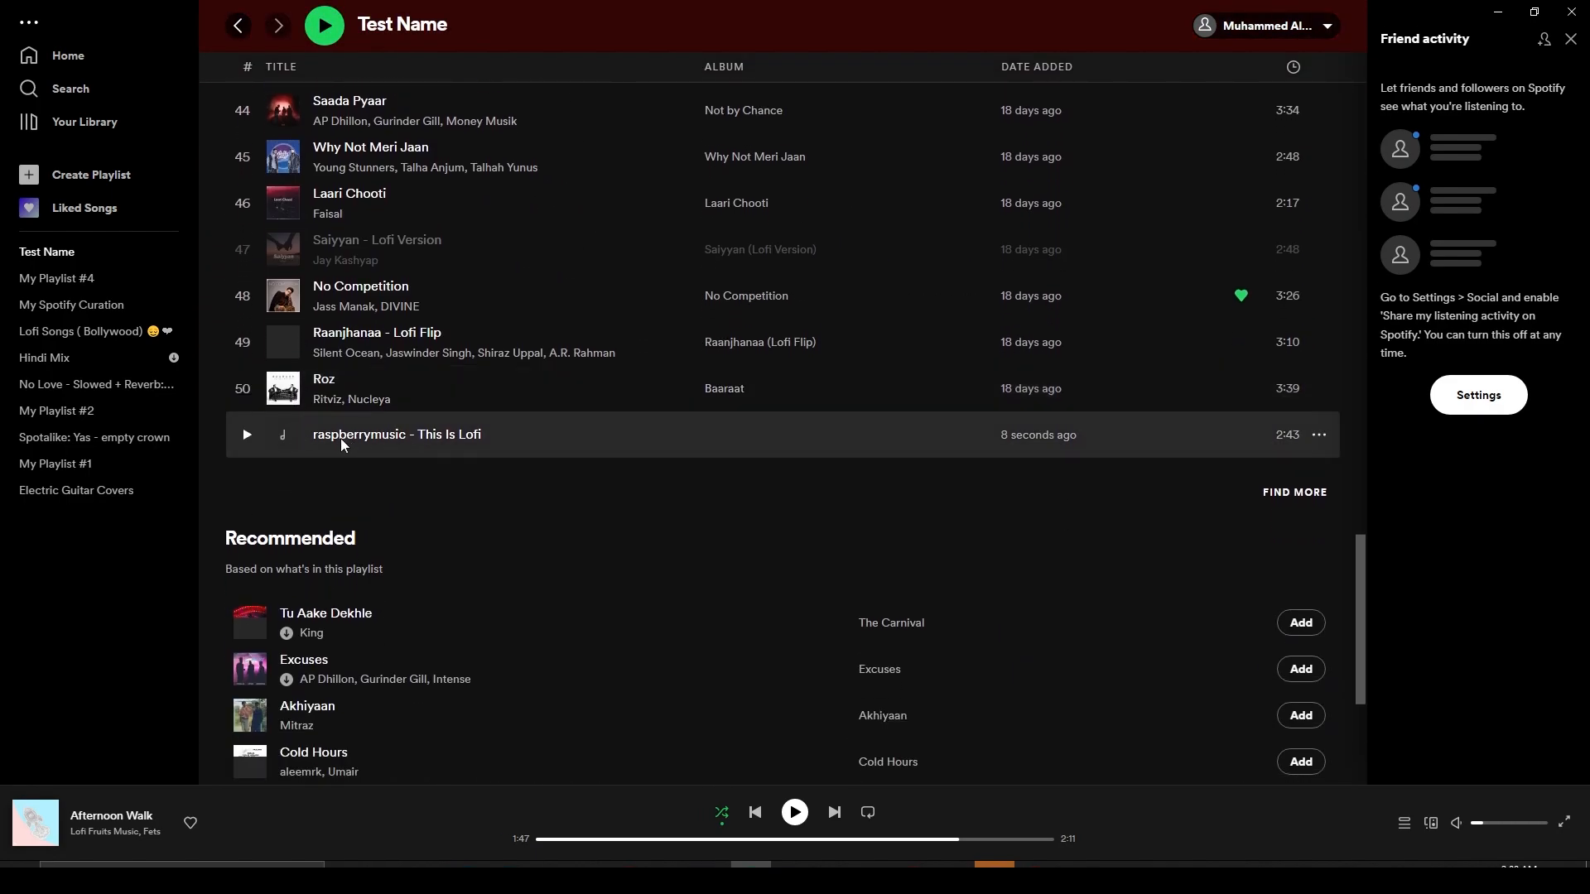
mouse_move(421, 480)
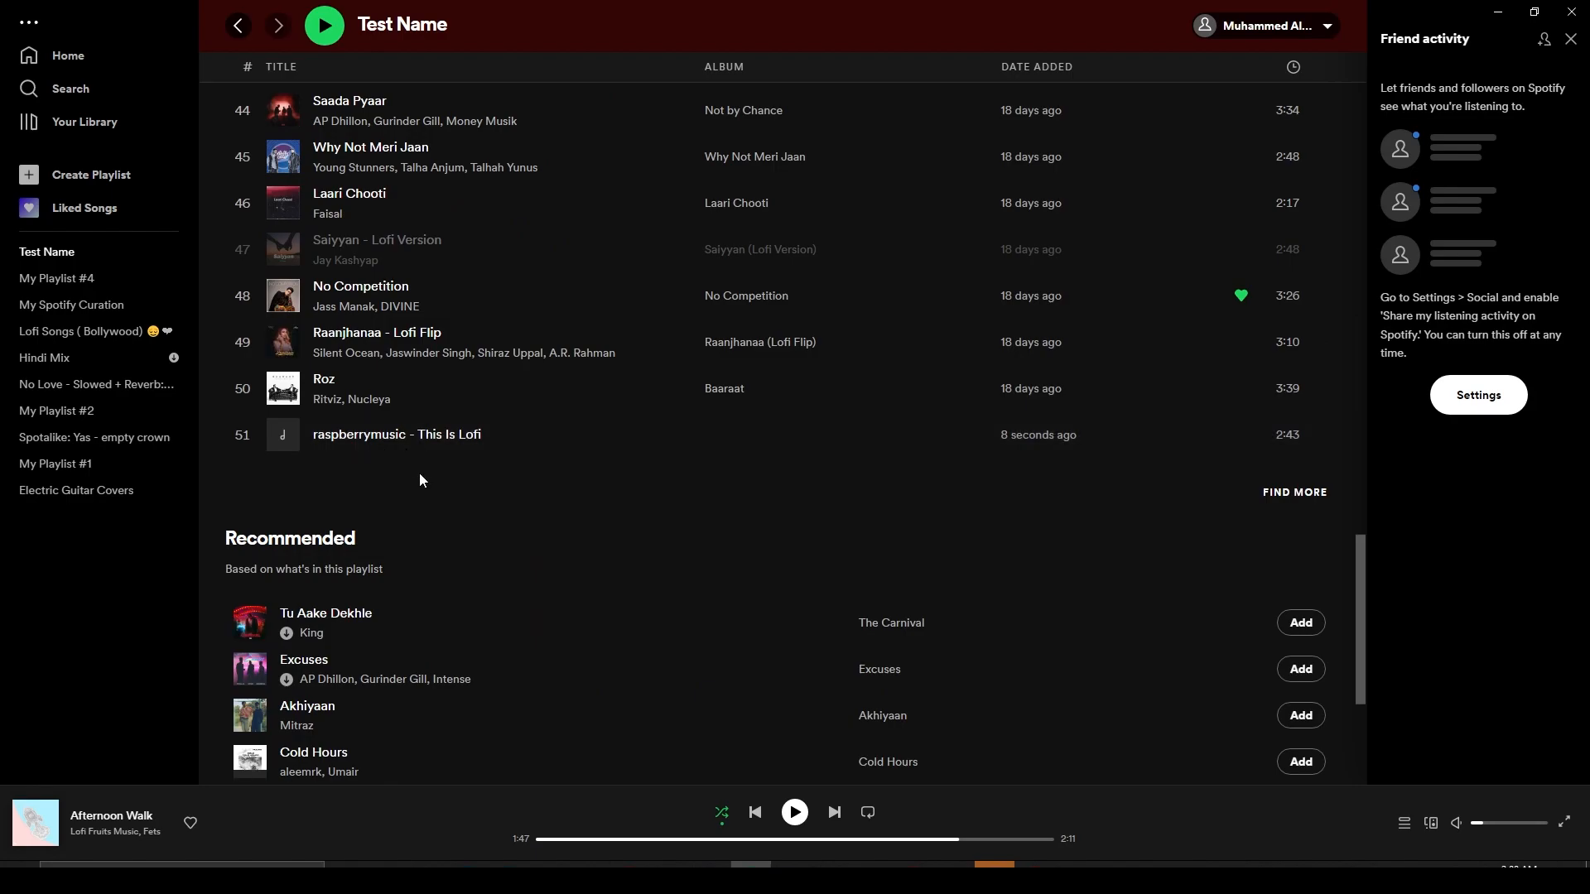
mouse_move(548, 467)
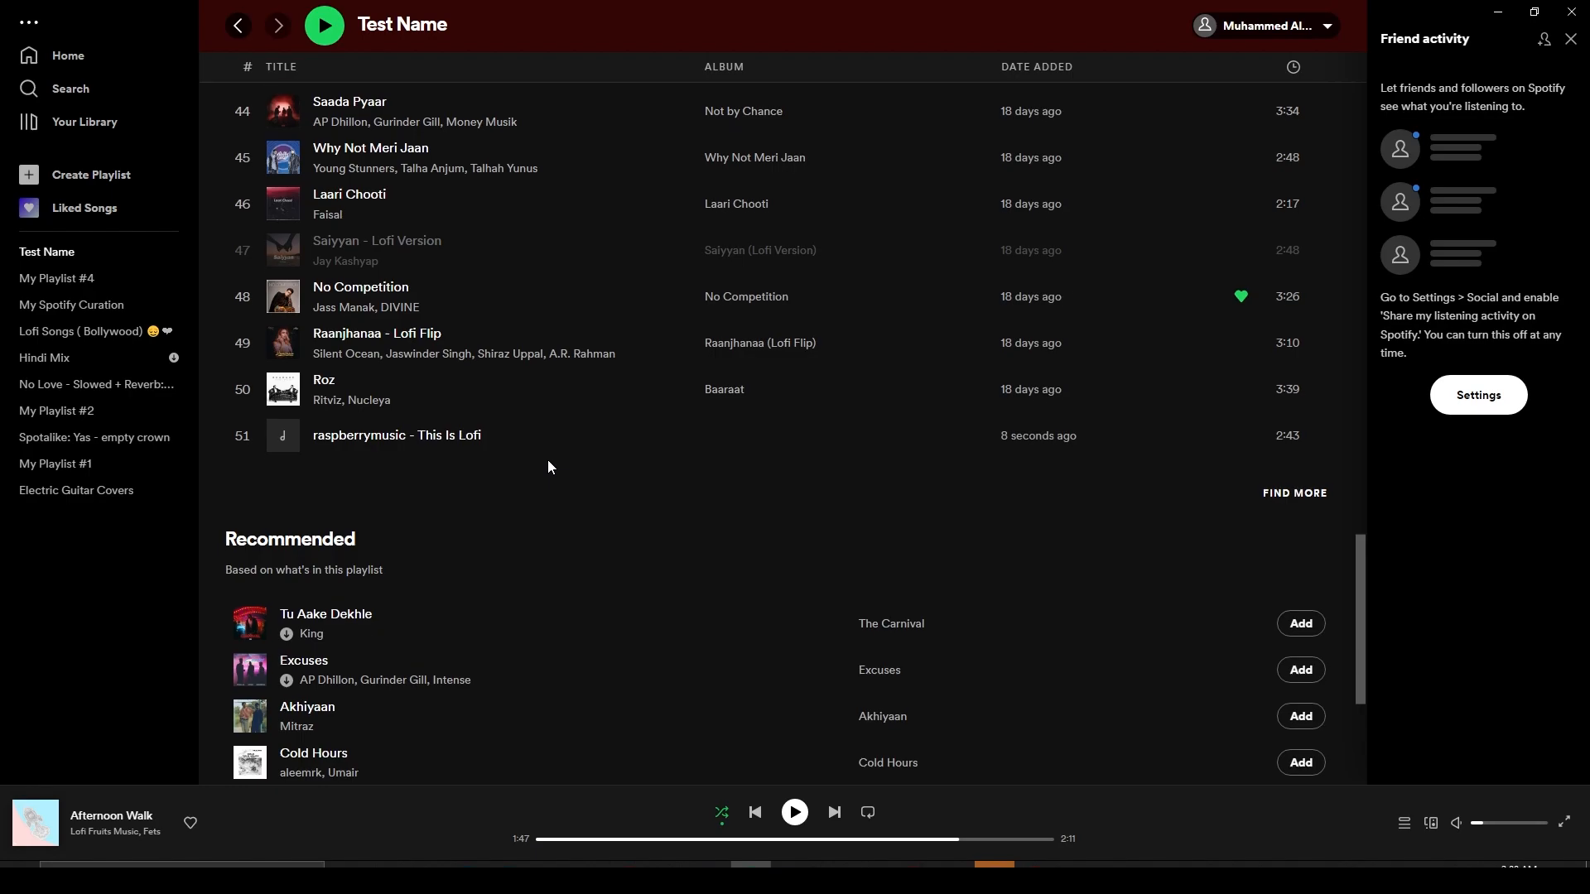
scroll("up", 3)
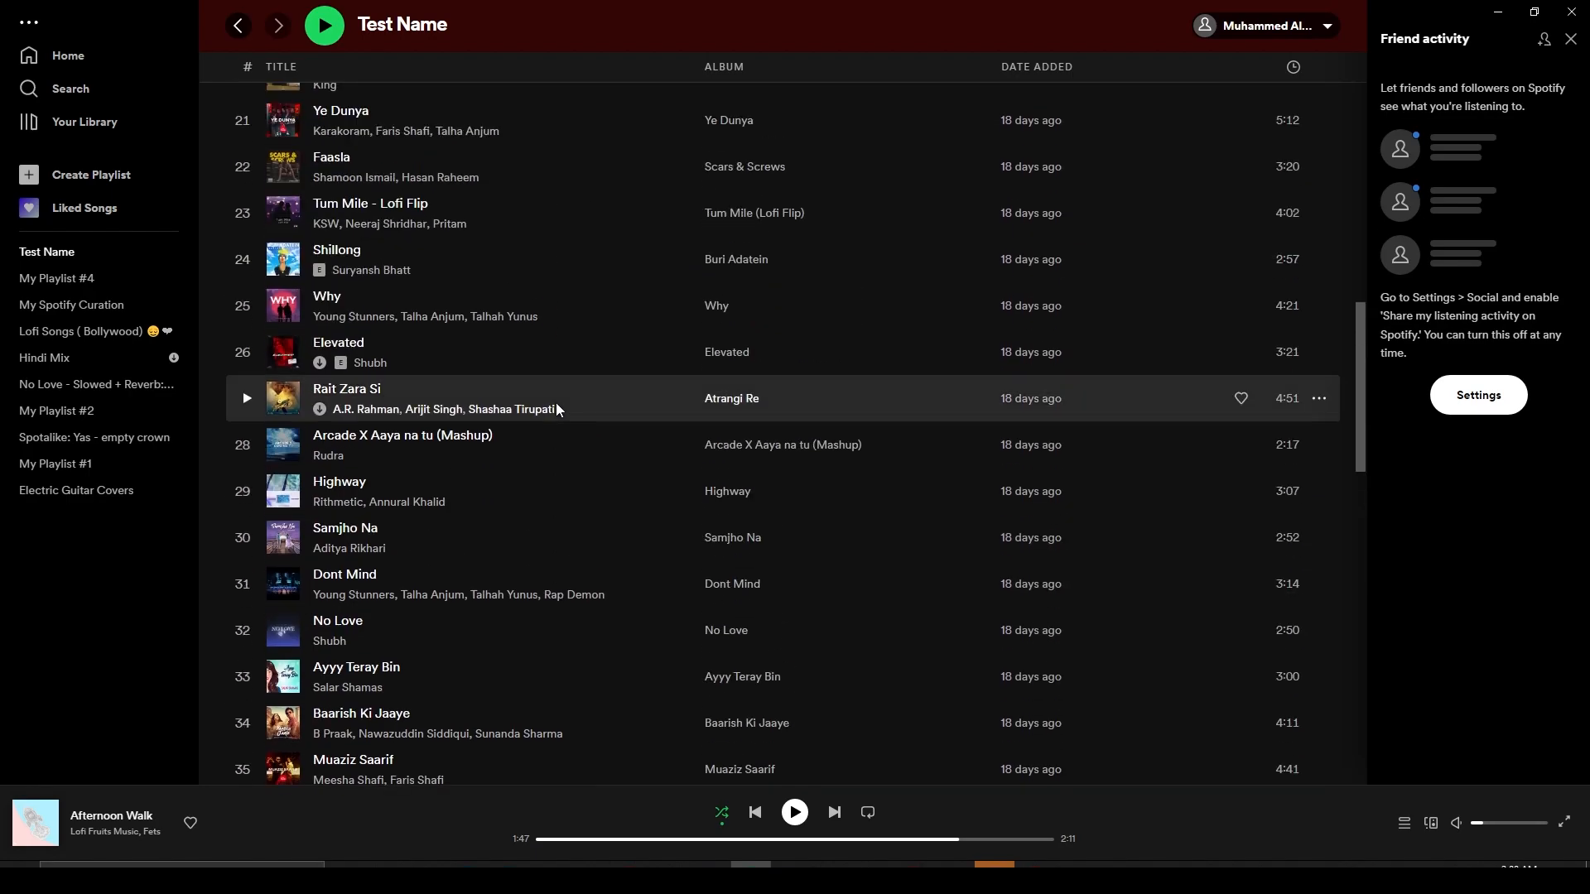
scroll("down", 3)
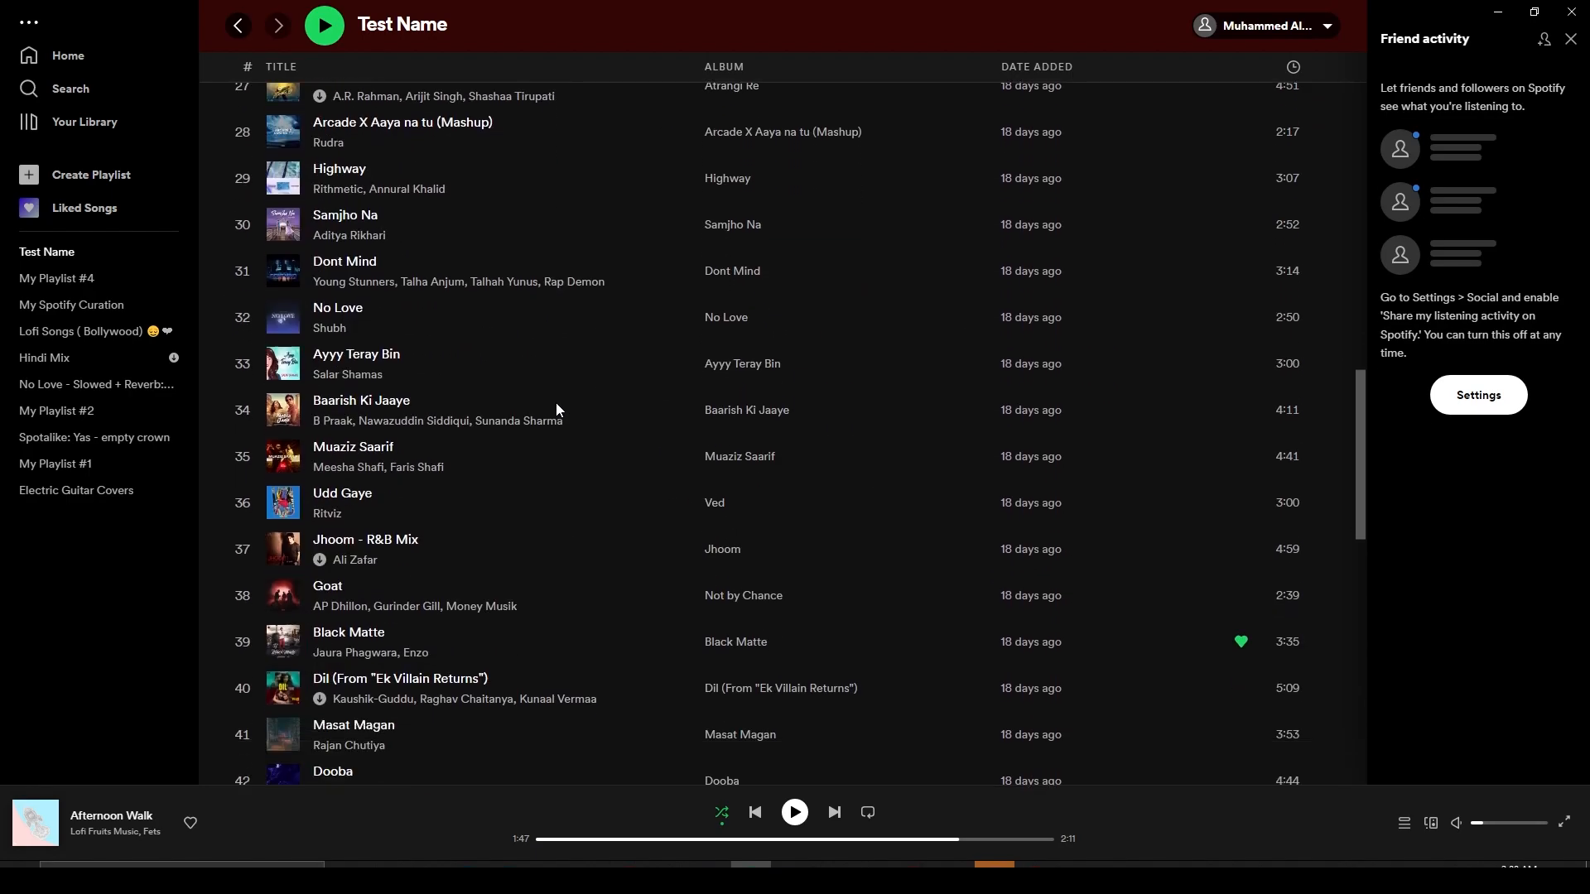
scroll("down", 3)
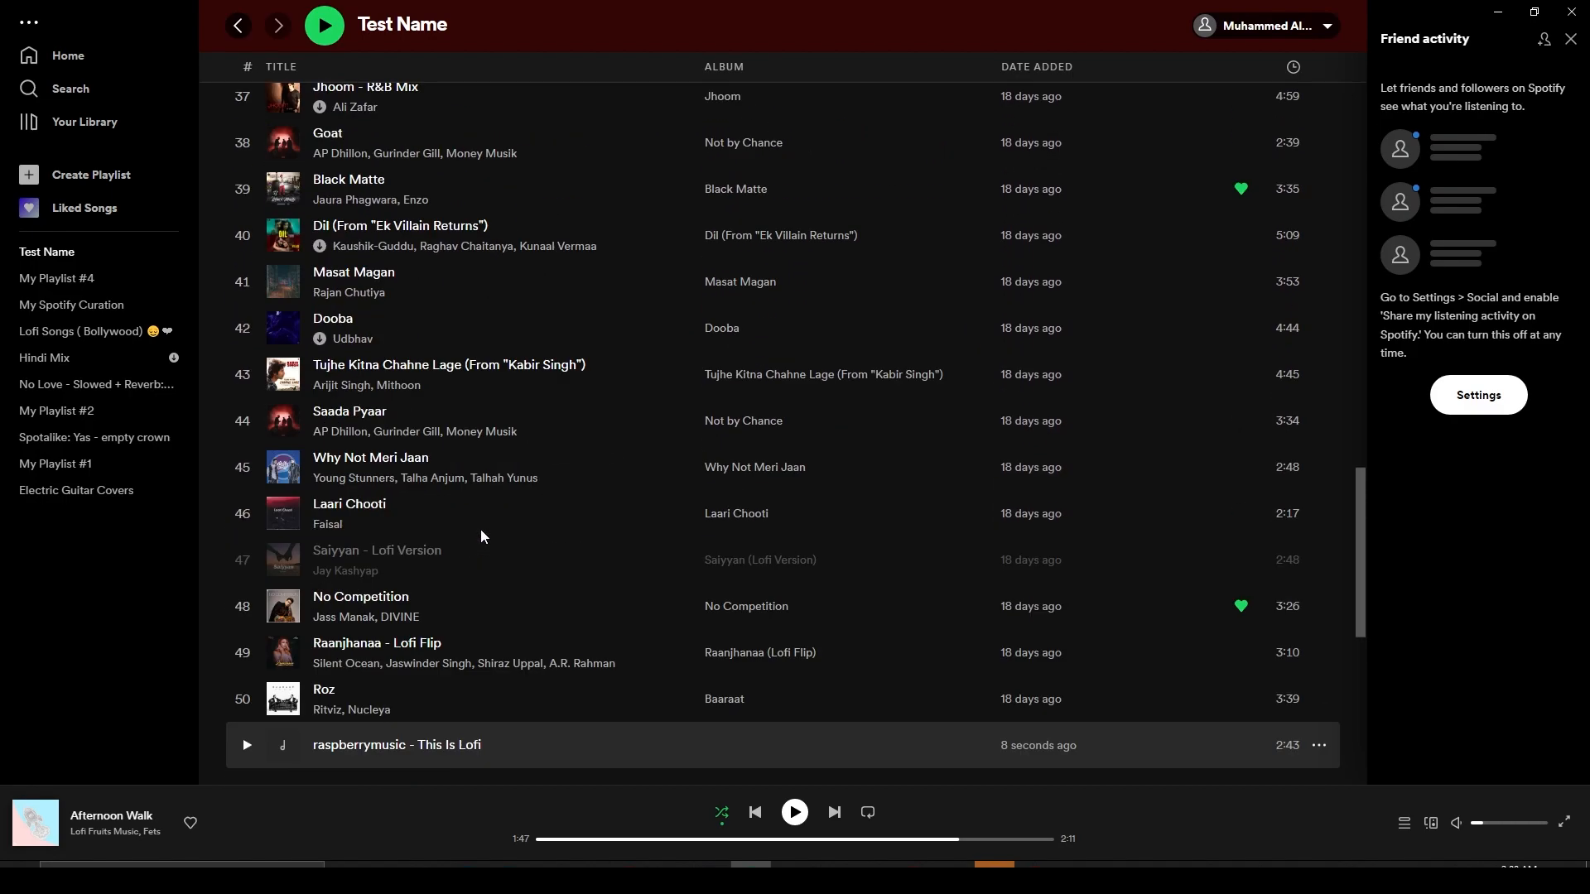
scroll("up", 3)
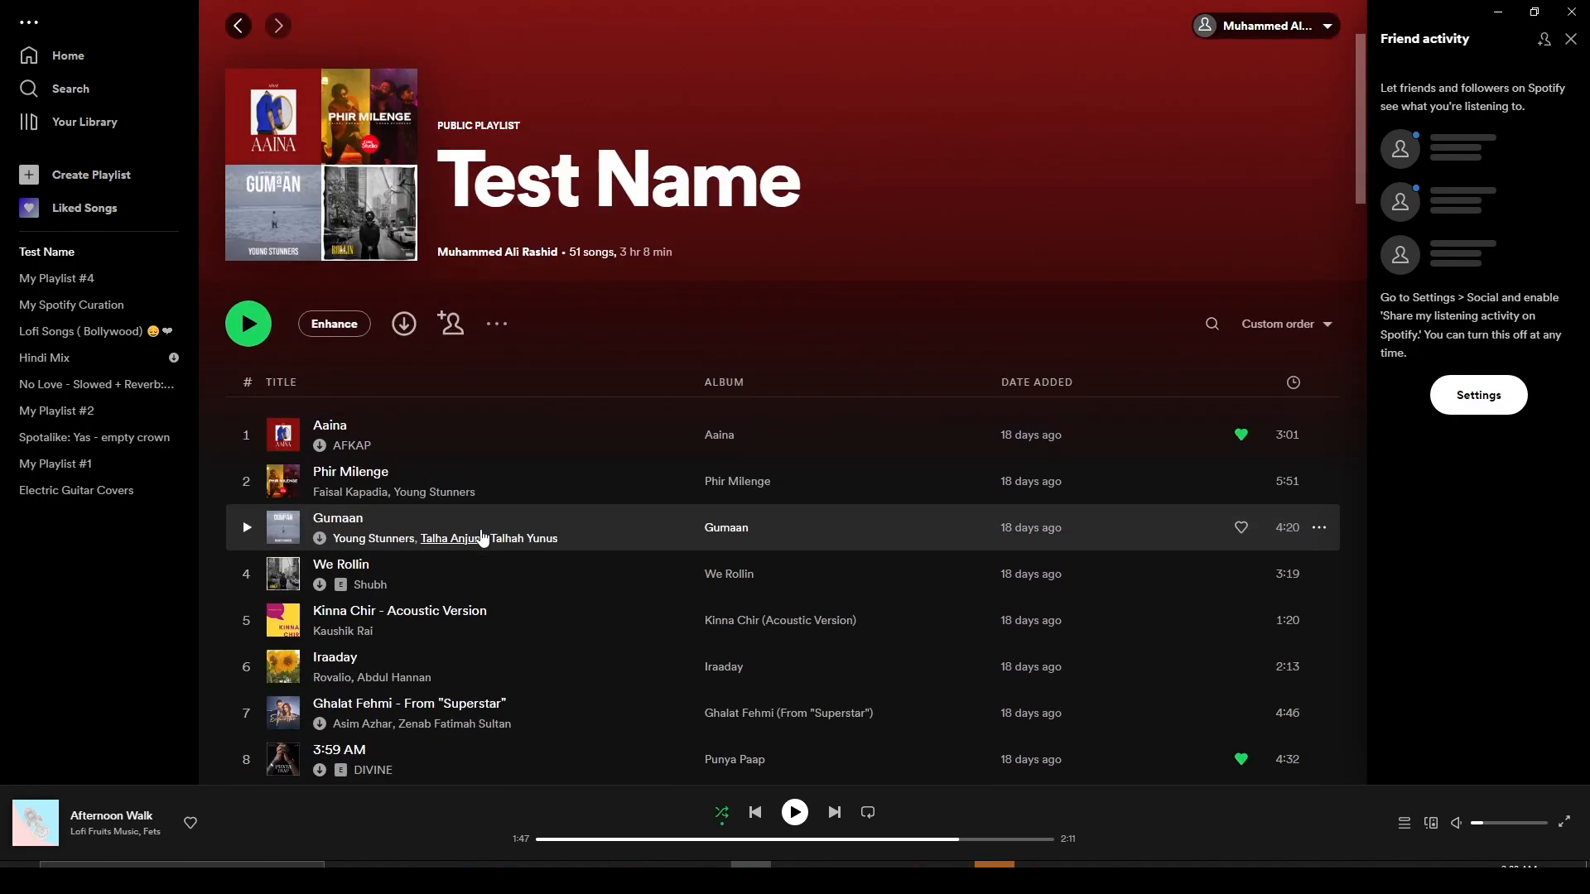